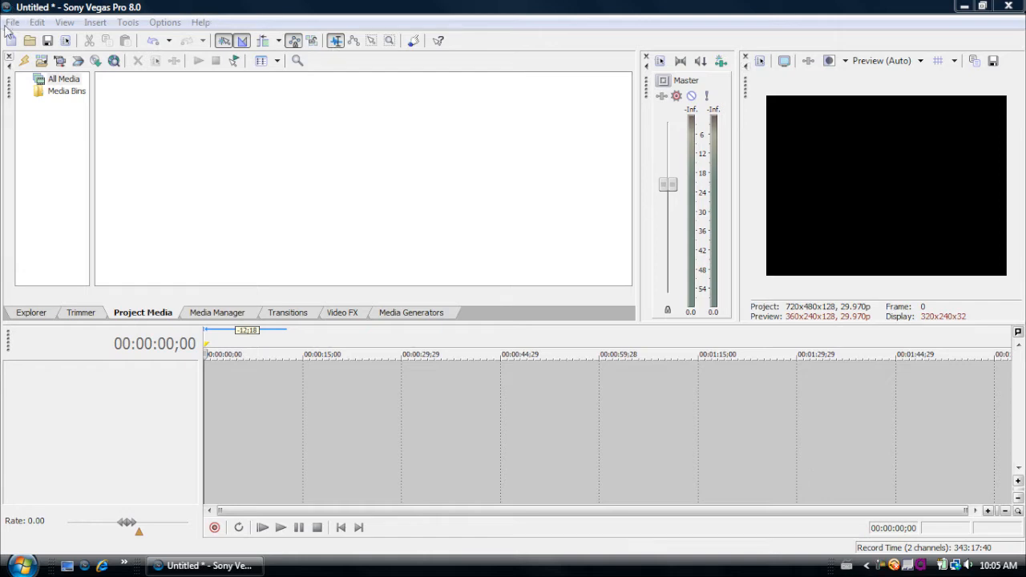
# Import the Bear sample video via File > Import > Media.
pyautogui.click(12, 22)
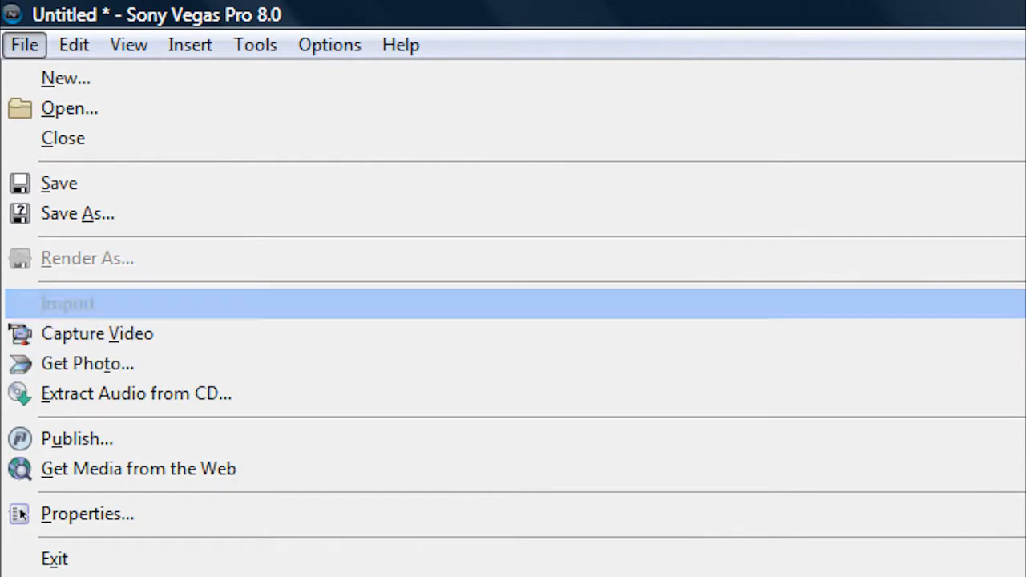
pyautogui.click(68, 303)
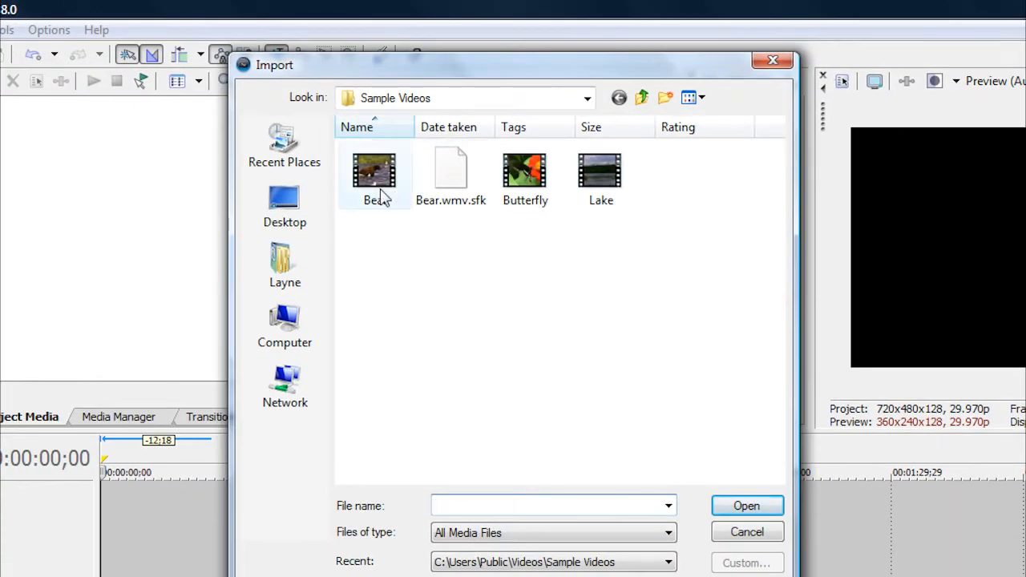
pyautogui.click(746, 505)
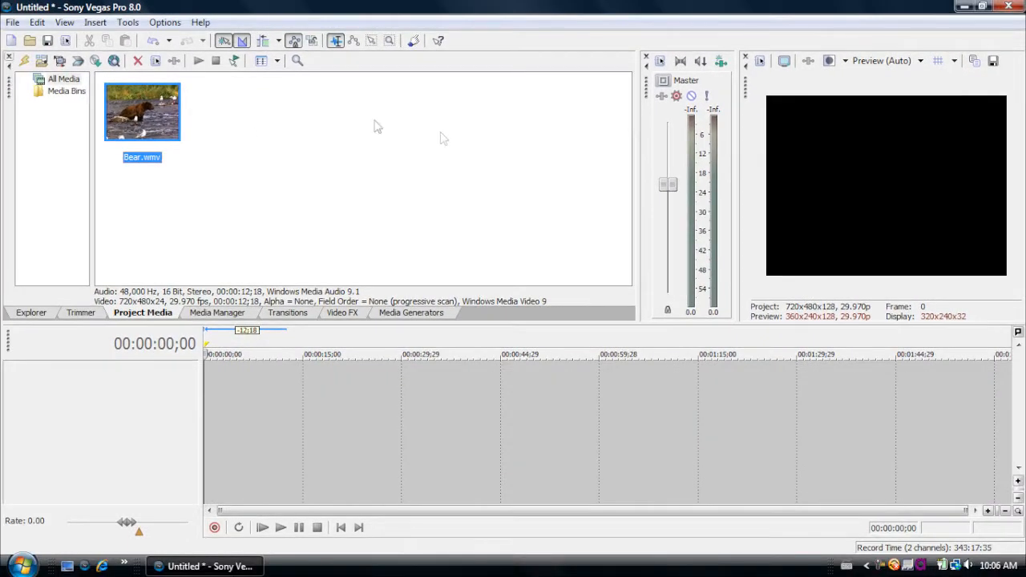
# Drag Bear.wmv from Project Media onto the timeline as video and audio tracks.
pyautogui.moveTo(142, 111); pyautogui.dragTo(244, 384)
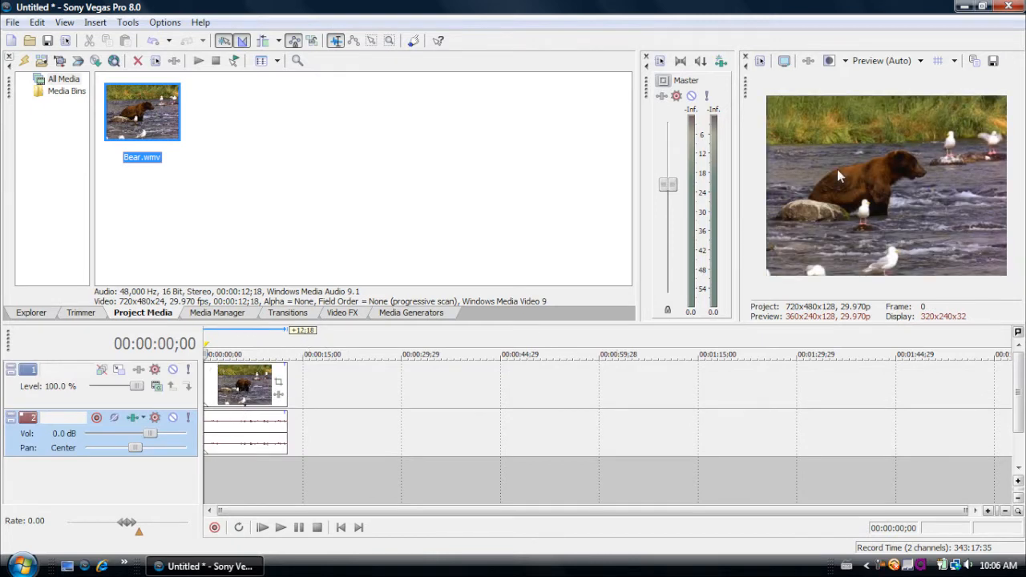
pyautogui.moveTo(770, 105)
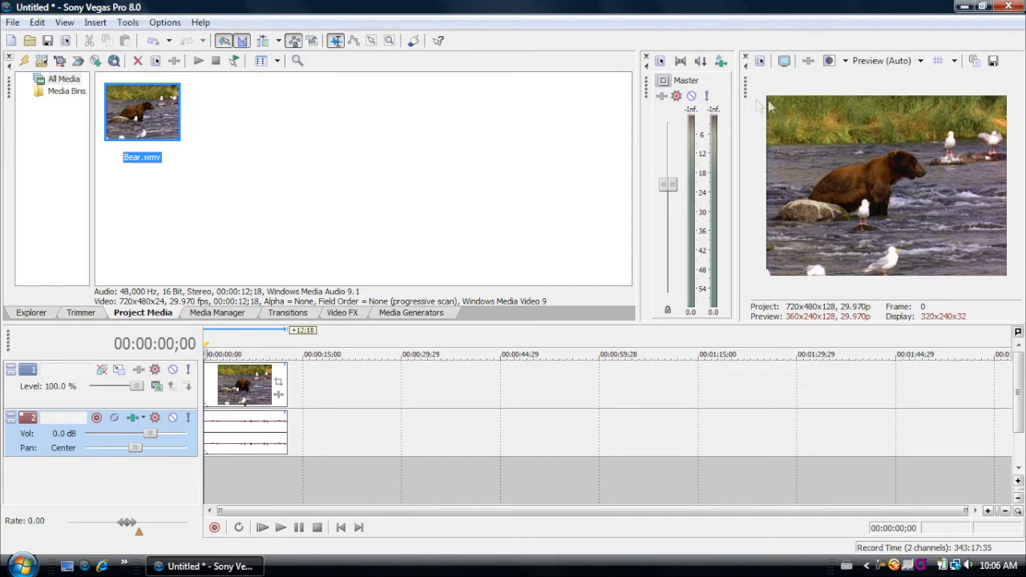
pyautogui.moveTo(901, 96)
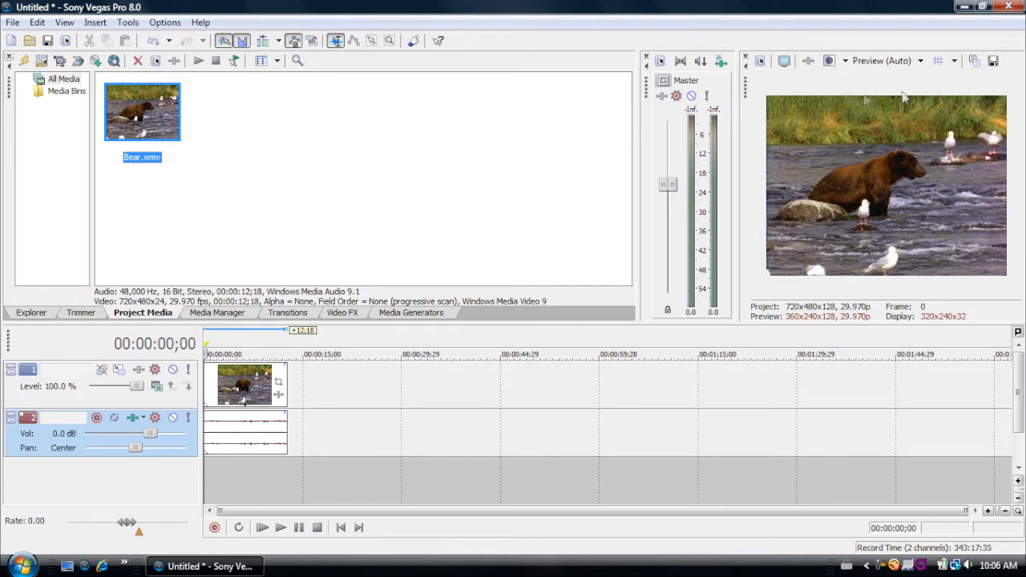
pyautogui.moveTo(977, 148)
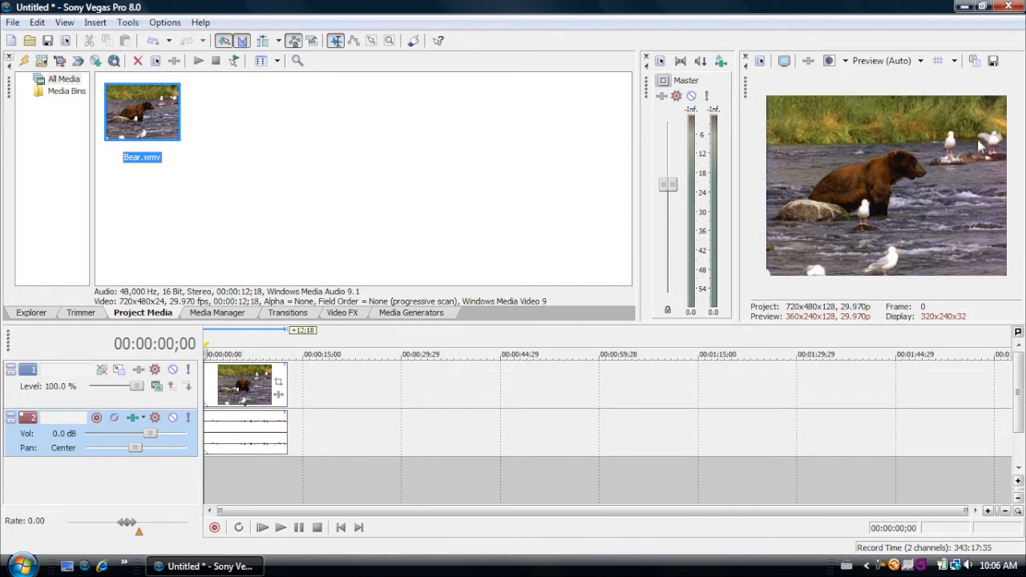
pyautogui.moveTo(958, 151)
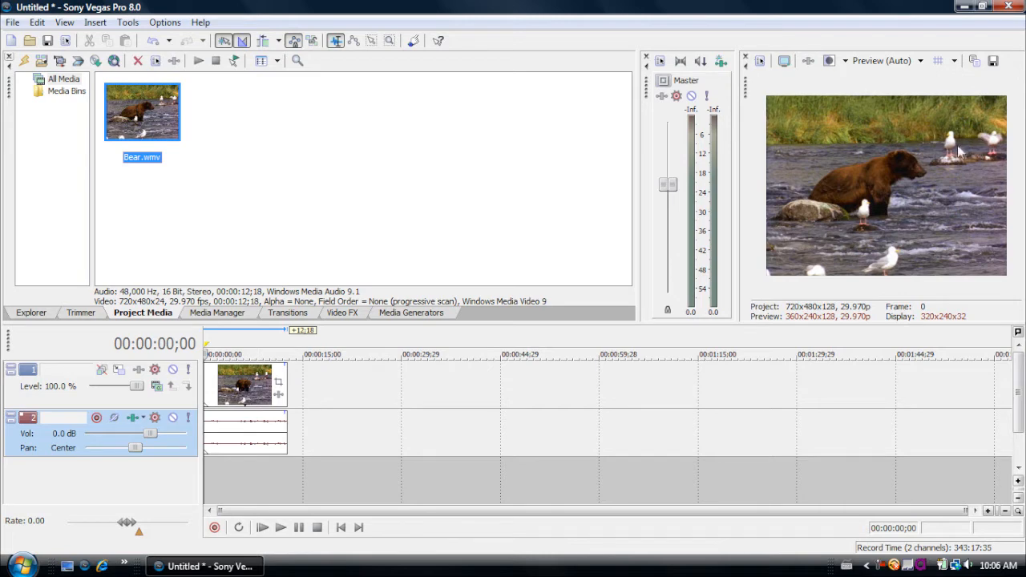
# In Project Properties, match video settings to the Bear file (720x480, 29.970 fps).
pyautogui.click(11, 20)
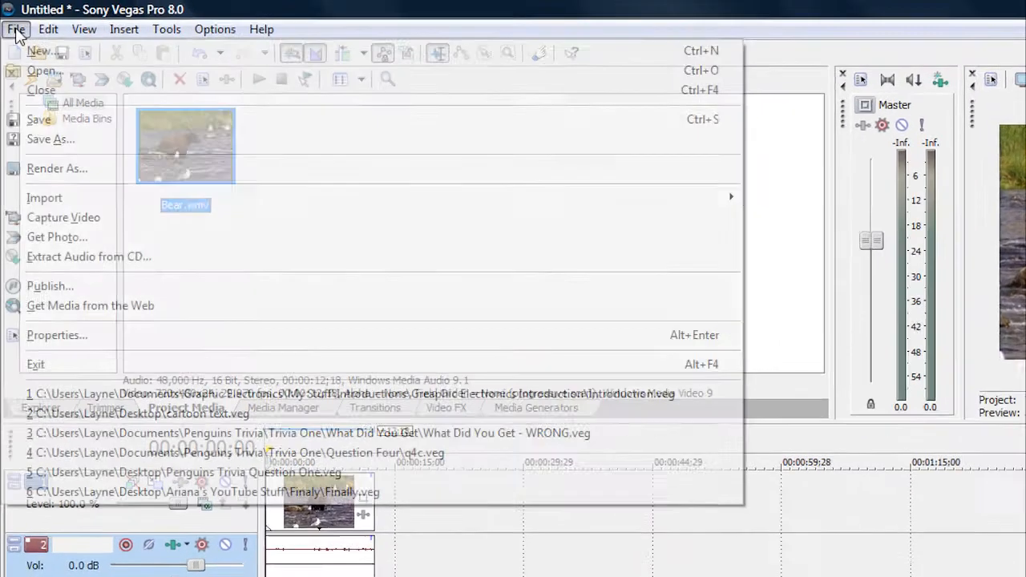
pyautogui.click(57, 334)
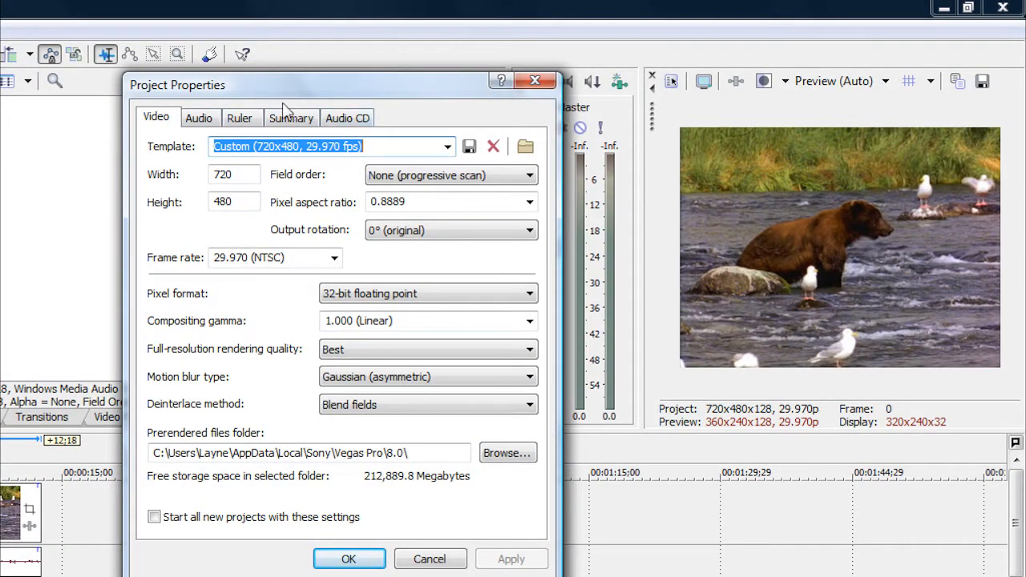
pyautogui.moveTo(214, 104)
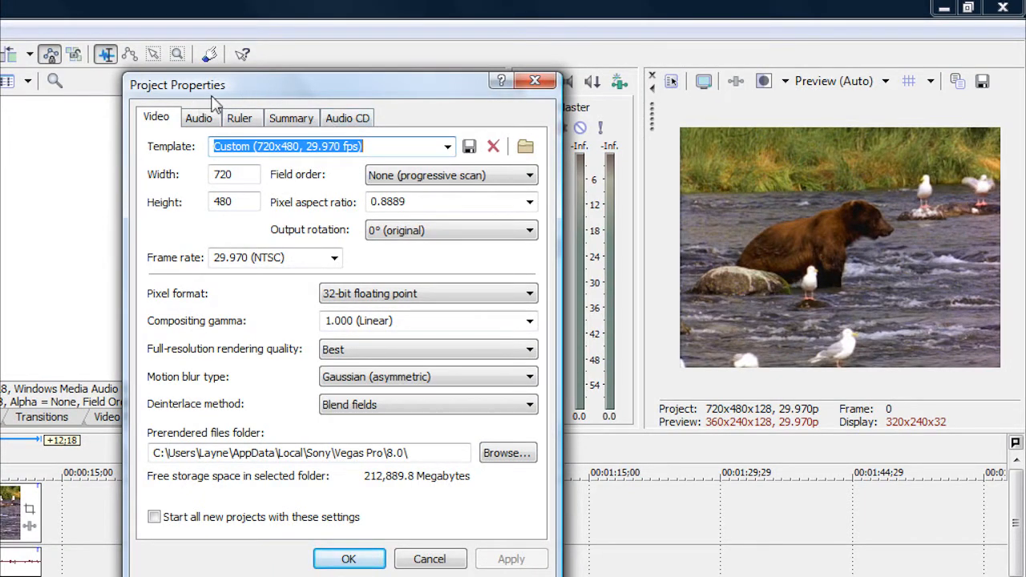
pyautogui.moveTo(302, 118)
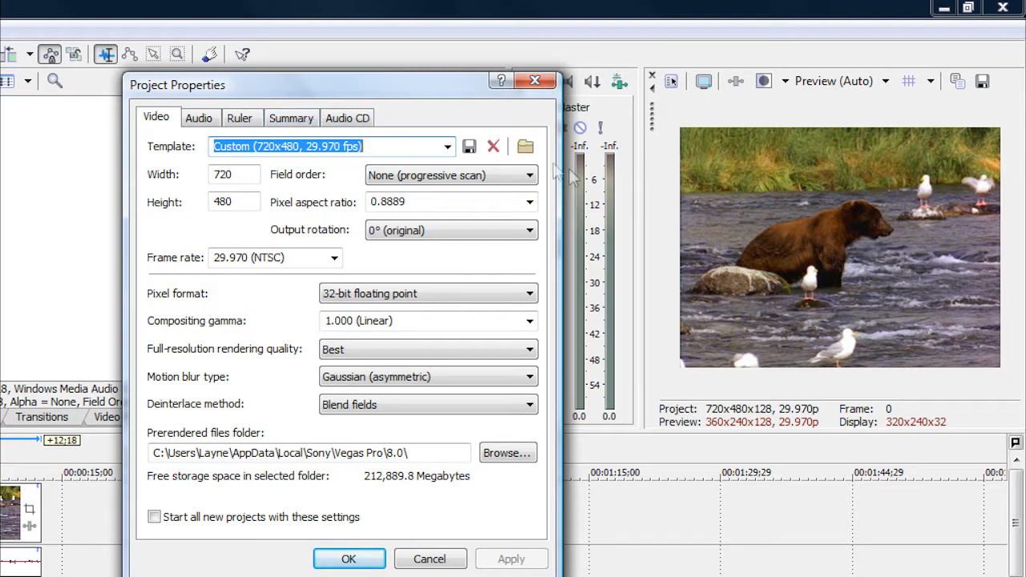
pyautogui.moveTo(524, 146)
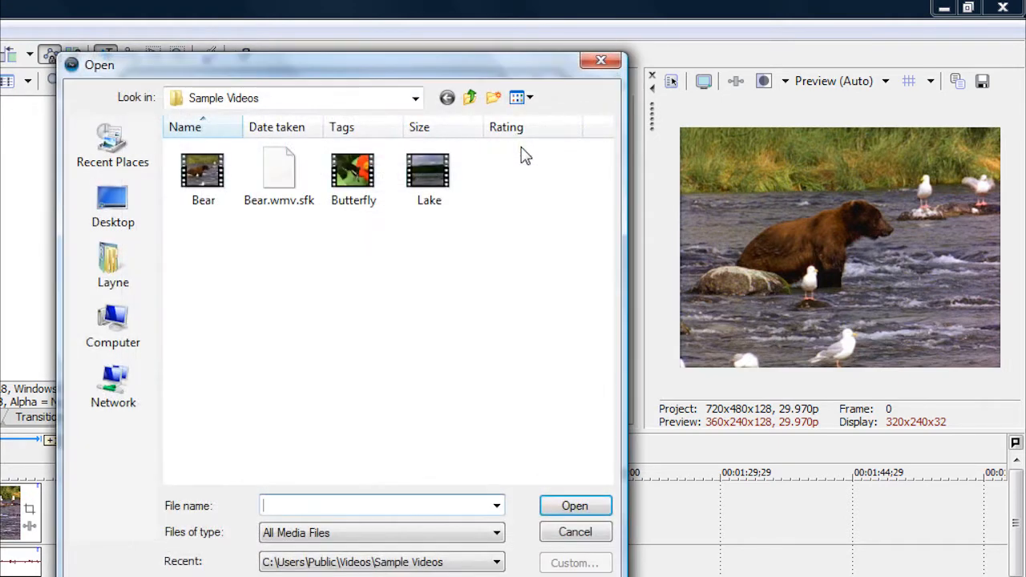
pyautogui.click(203, 171)
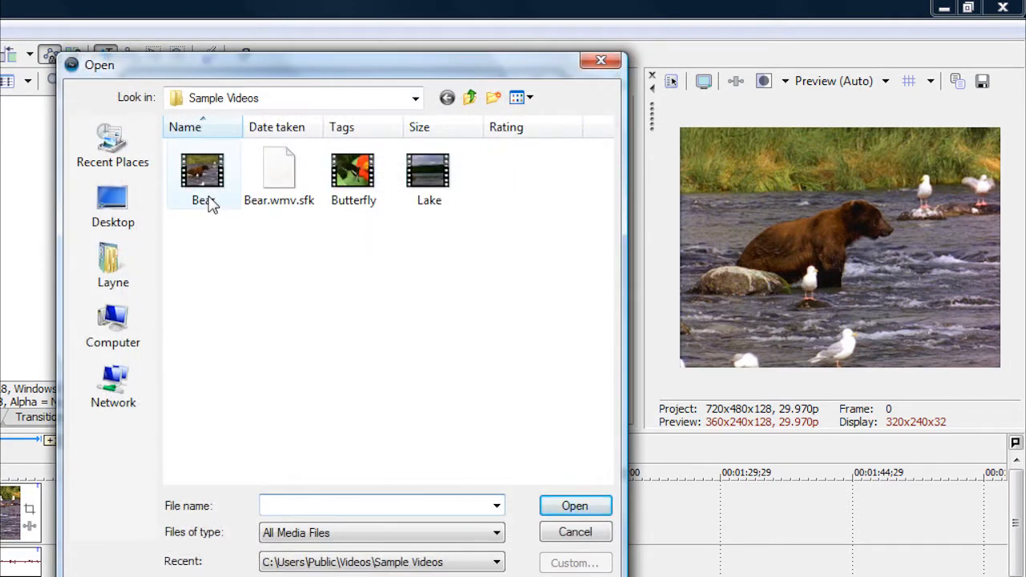
pyautogui.moveTo(211, 203)
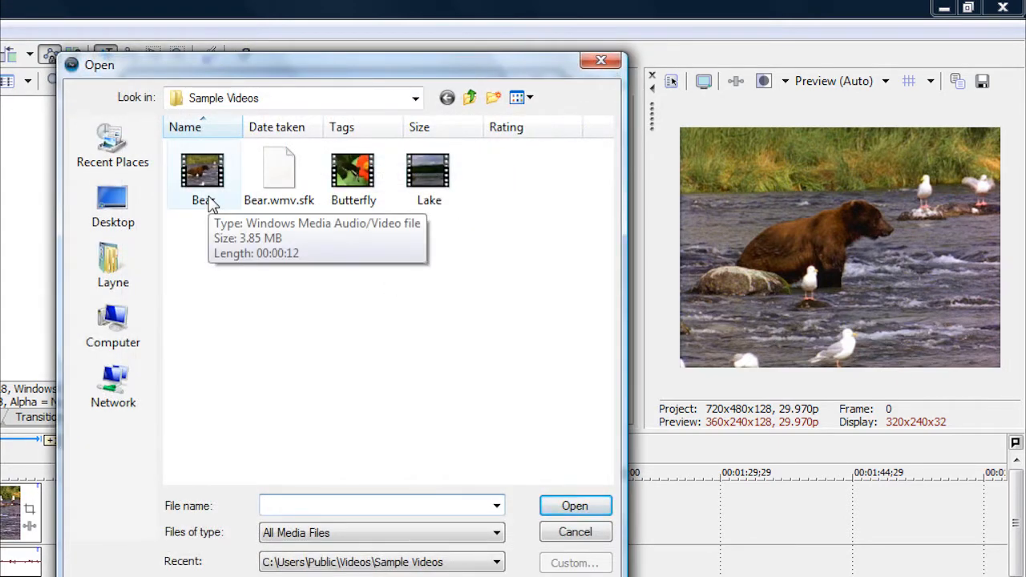
pyautogui.click(202, 171)
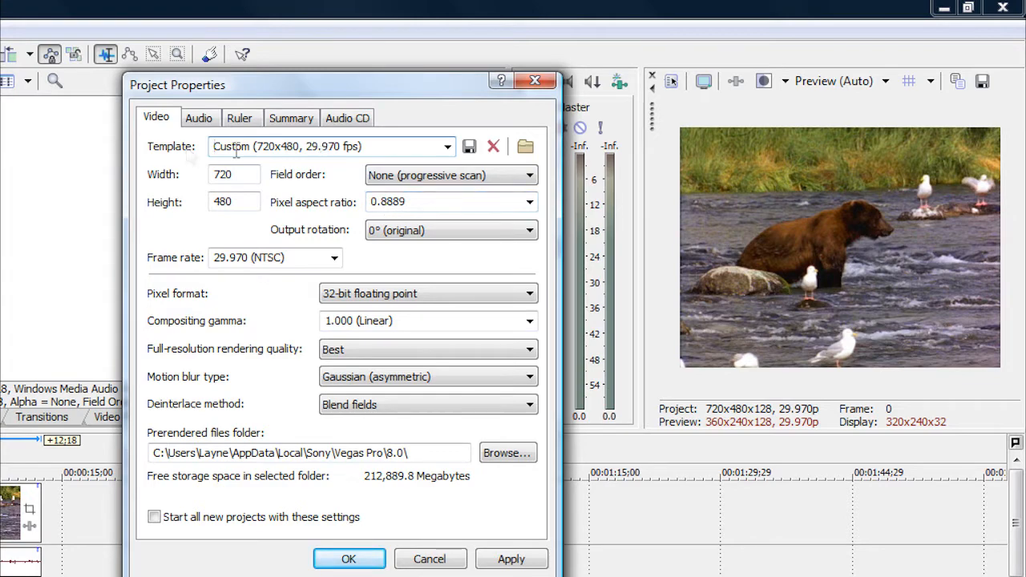
# Choose the HDV 720-30p (1280x720, 29.970 fps) project template.
pyautogui.click(446, 146)
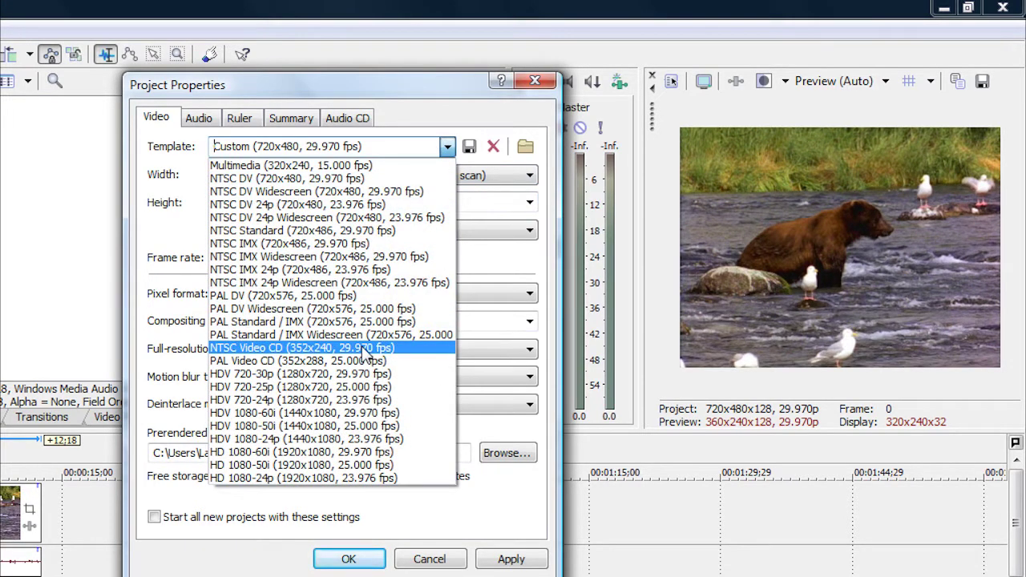
pyautogui.moveTo(293, 386)
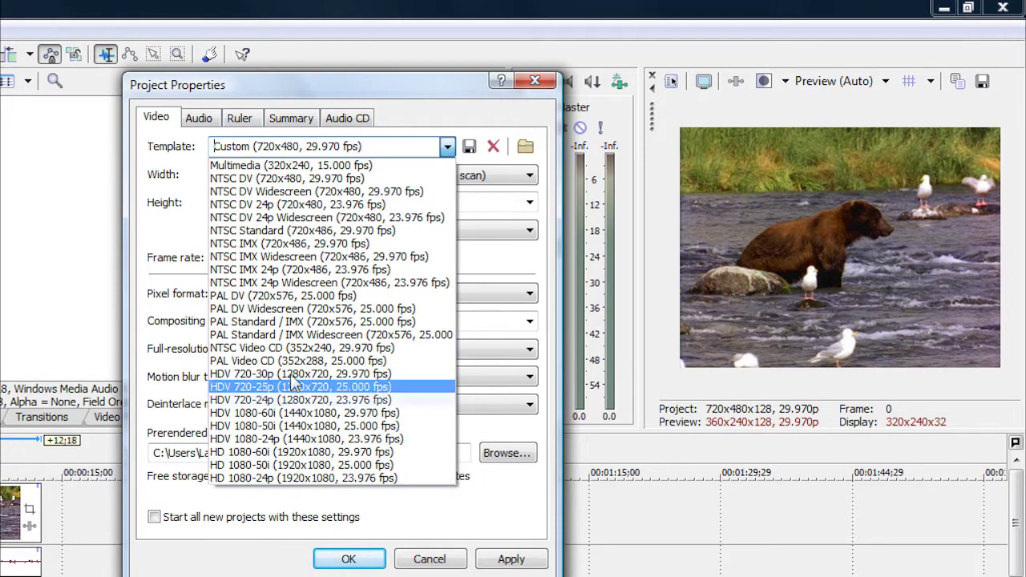
pyautogui.moveTo(297, 373)
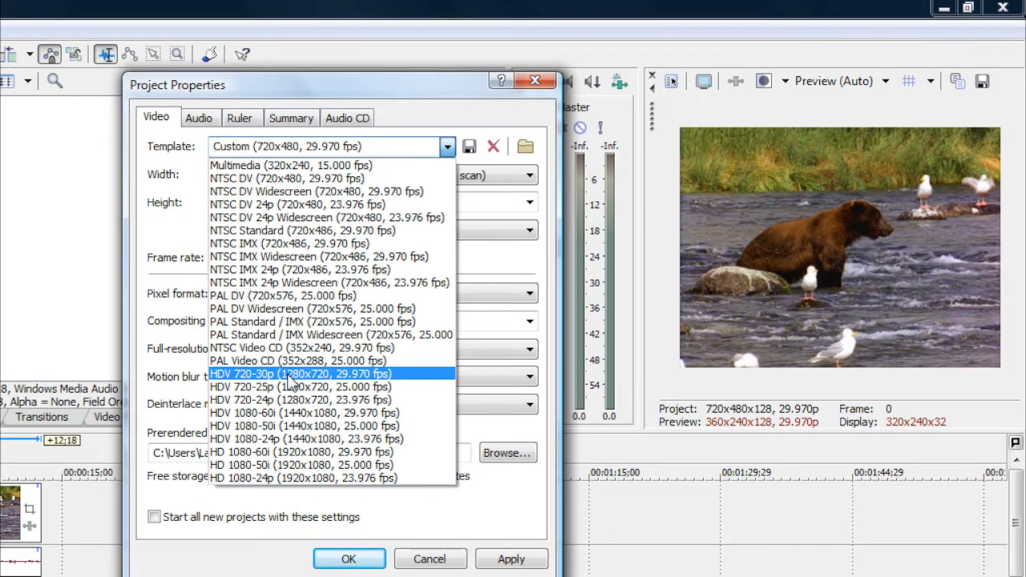
pyautogui.click(312, 373)
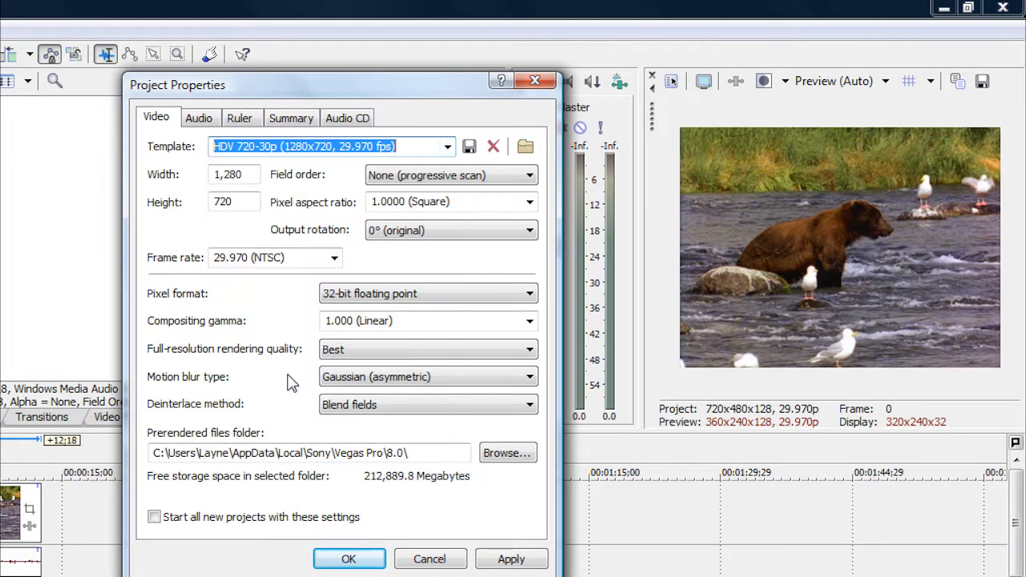
pyautogui.moveTo(209, 194)
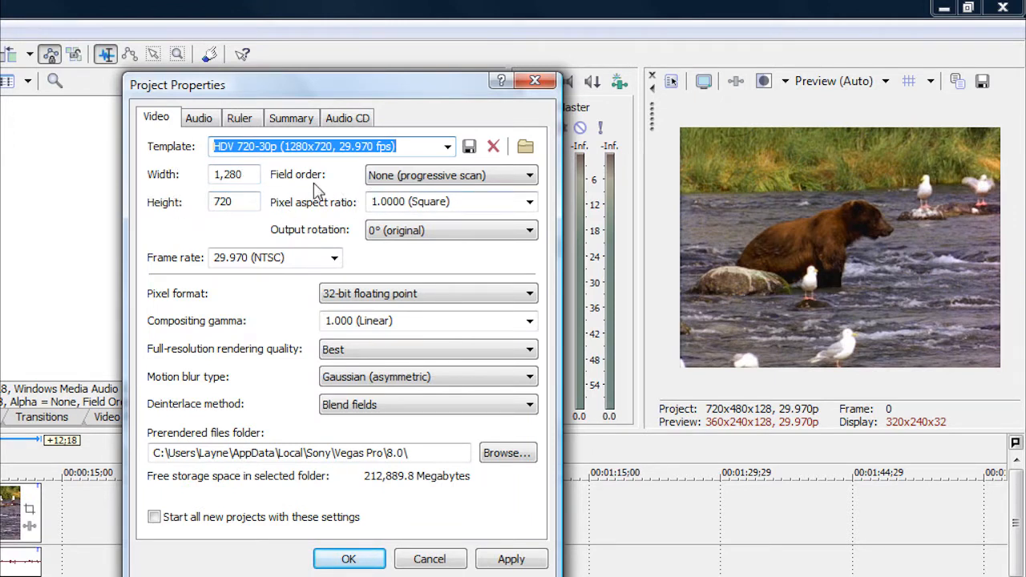
pyautogui.moveTo(330, 183)
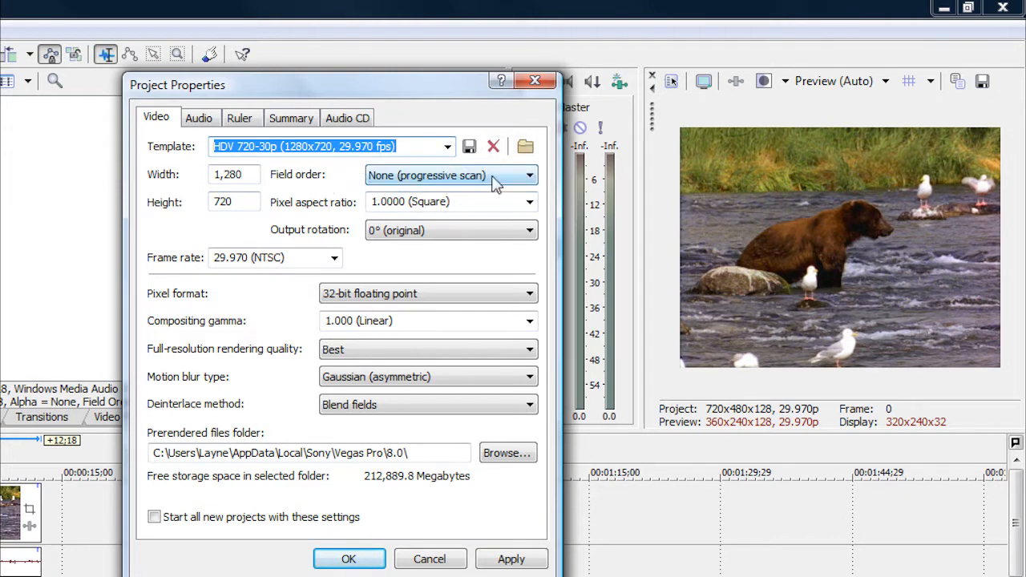
# Keep the project frame rate at 29.970 (NTSC).
pyautogui.click(527, 175)
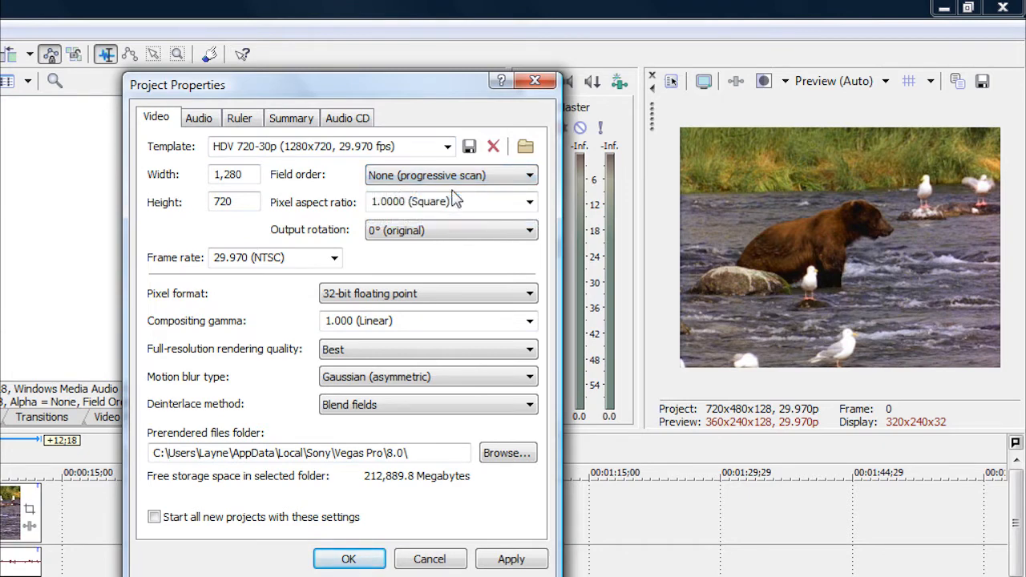
pyautogui.moveTo(334, 212)
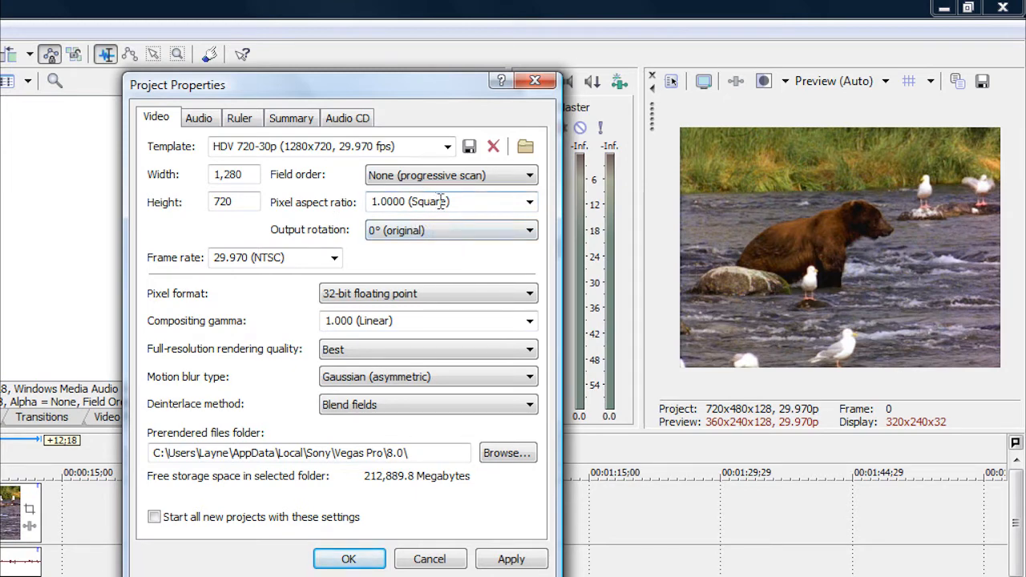
pyautogui.moveTo(379, 251)
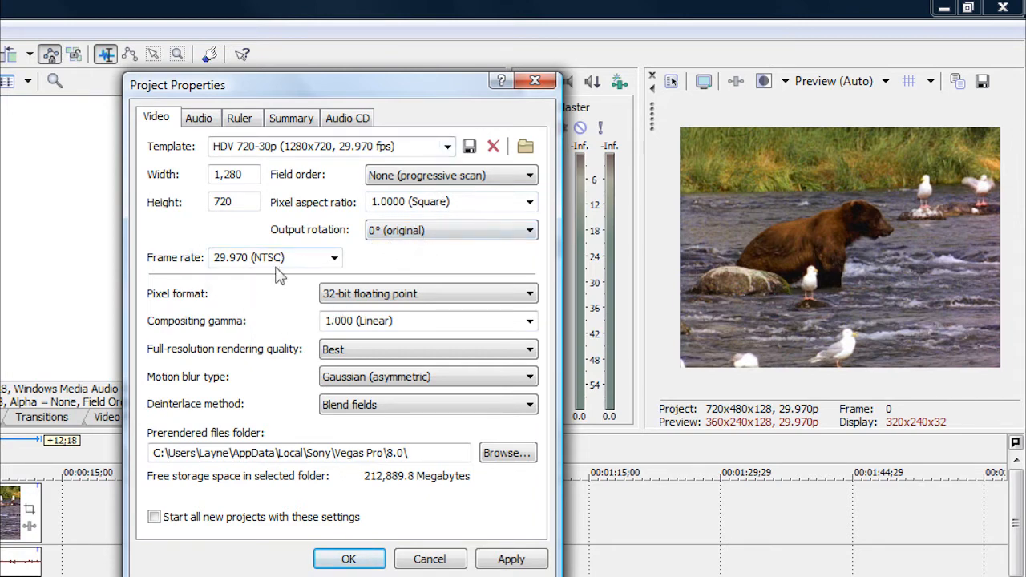
pyautogui.moveTo(365, 281)
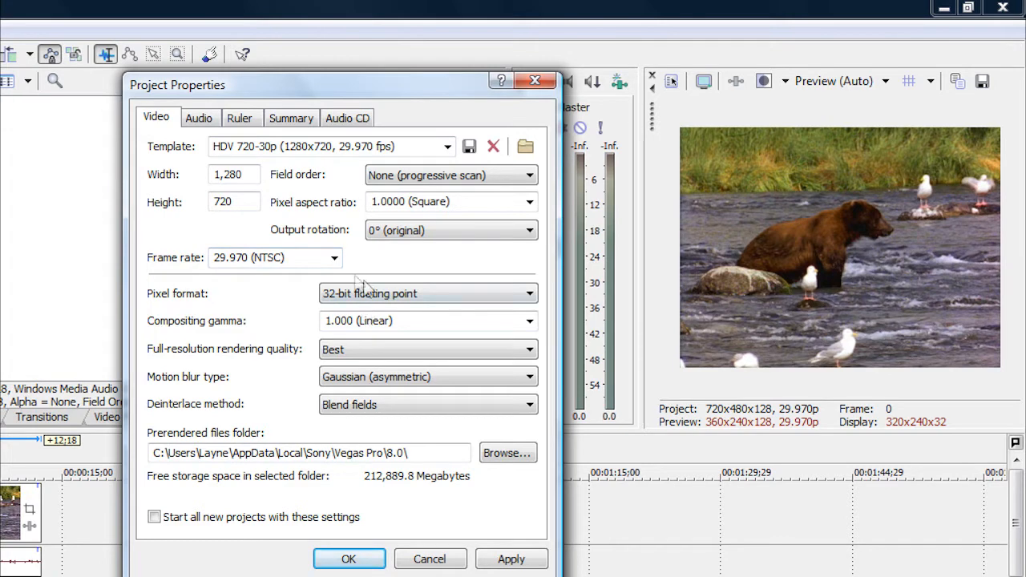
pyautogui.click(332, 257)
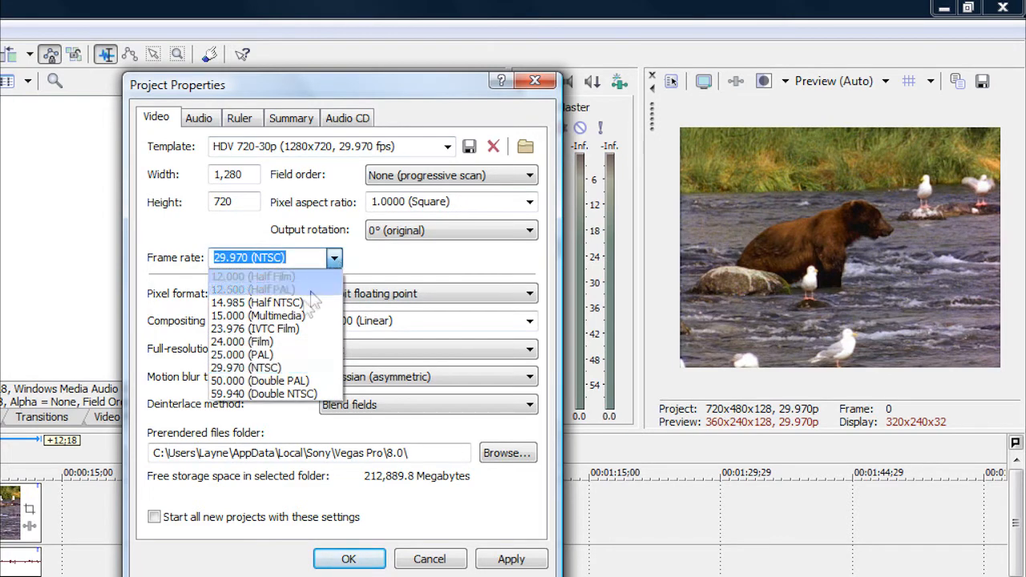
pyautogui.moveTo(266, 367)
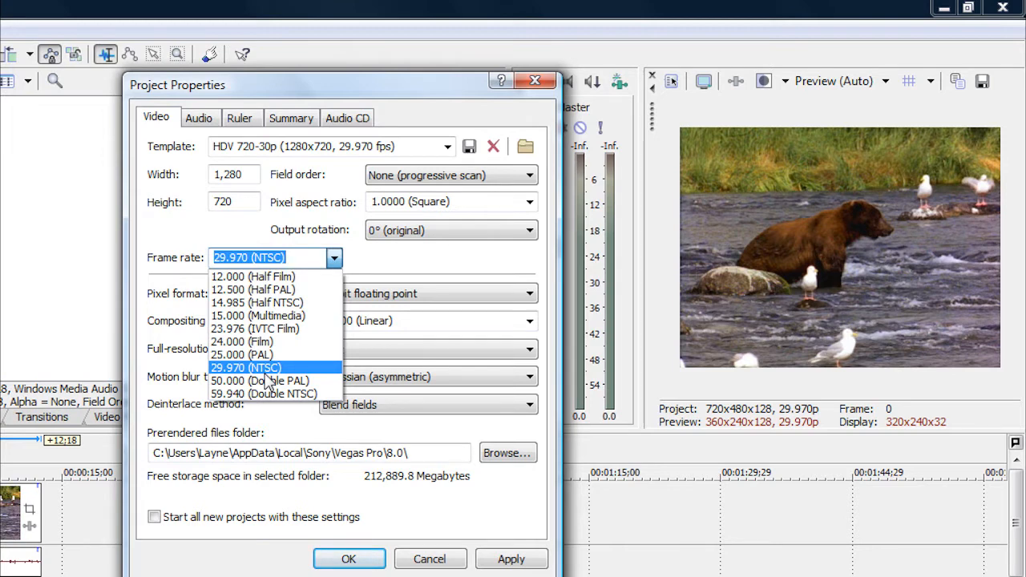
pyautogui.click(245, 367)
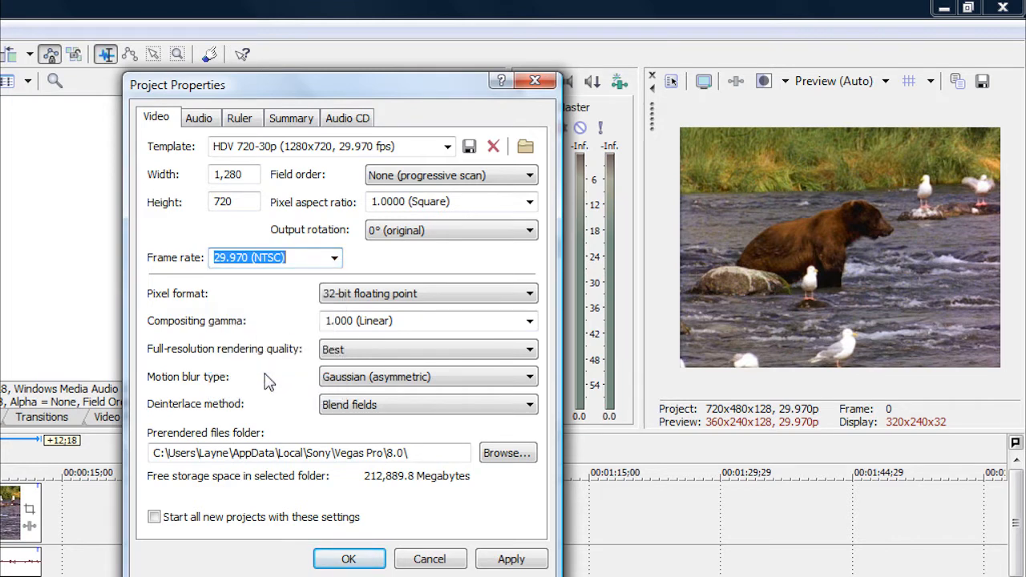
pyautogui.moveTo(399, 265)
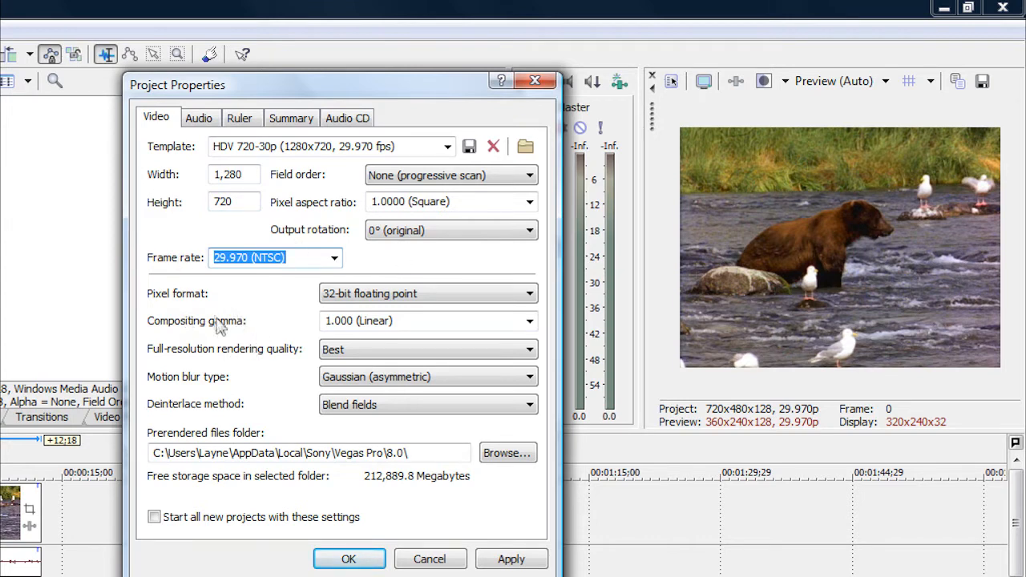
pyautogui.moveTo(305, 302)
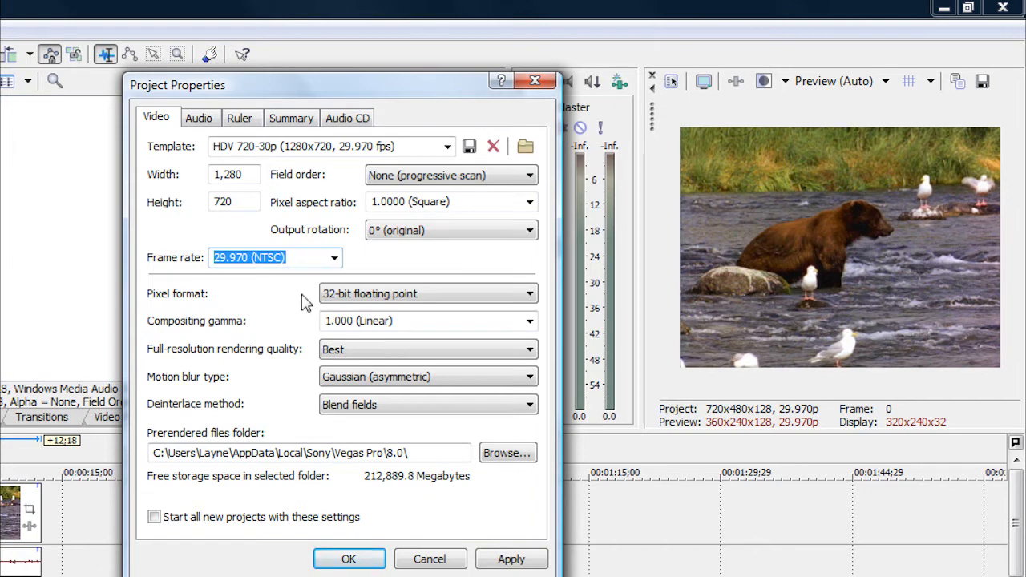
pyautogui.moveTo(192, 345)
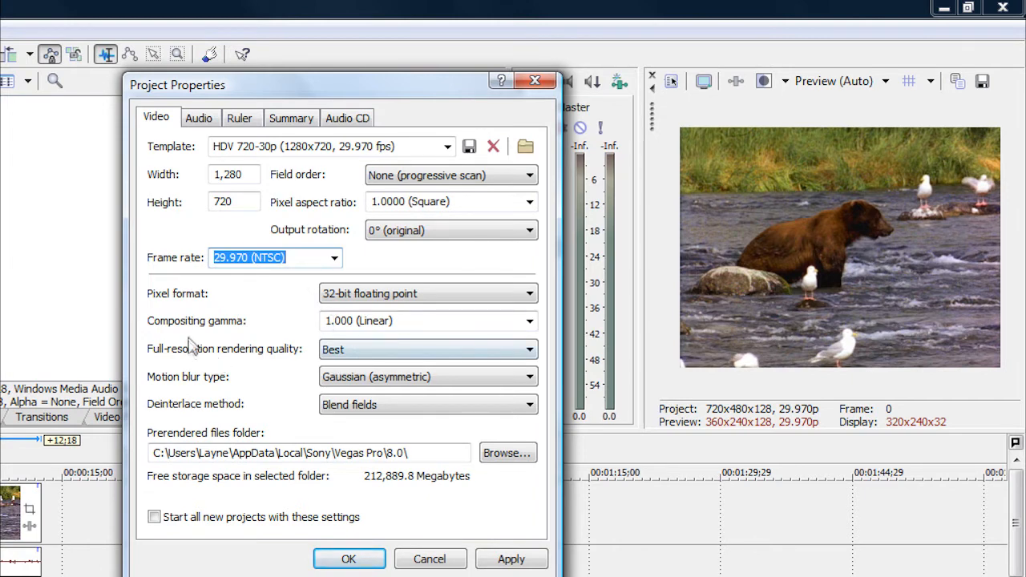
pyautogui.moveTo(214, 332)
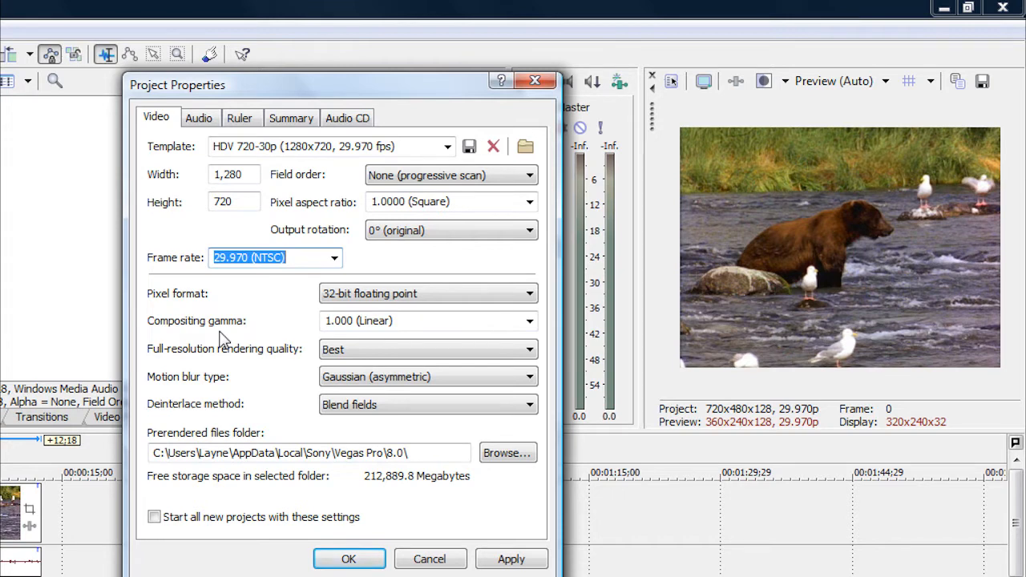
pyautogui.moveTo(397, 378)
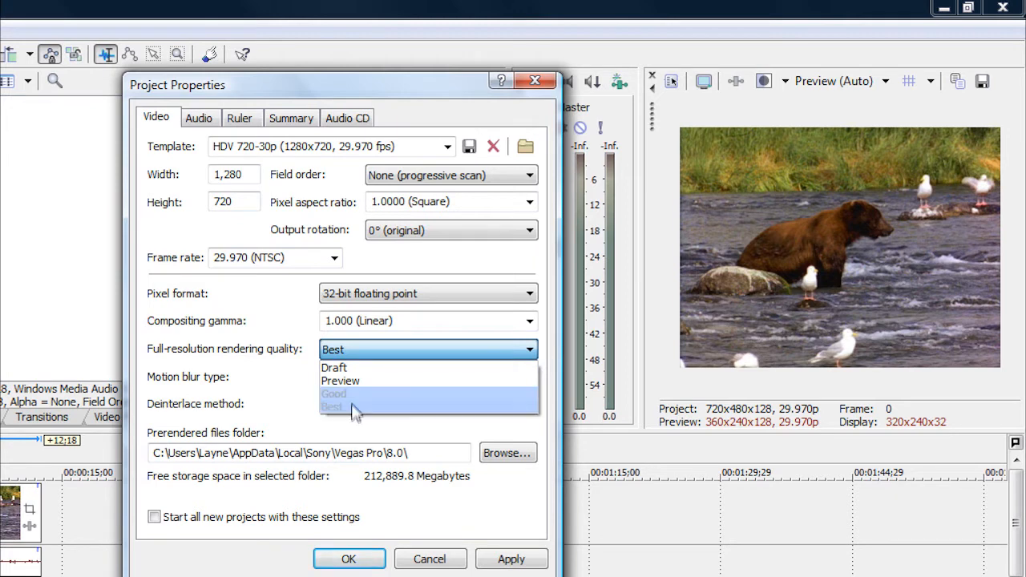
# Keep Best quality and Blend fields, make these the new-project default, and apply.
pyautogui.click(333, 407)
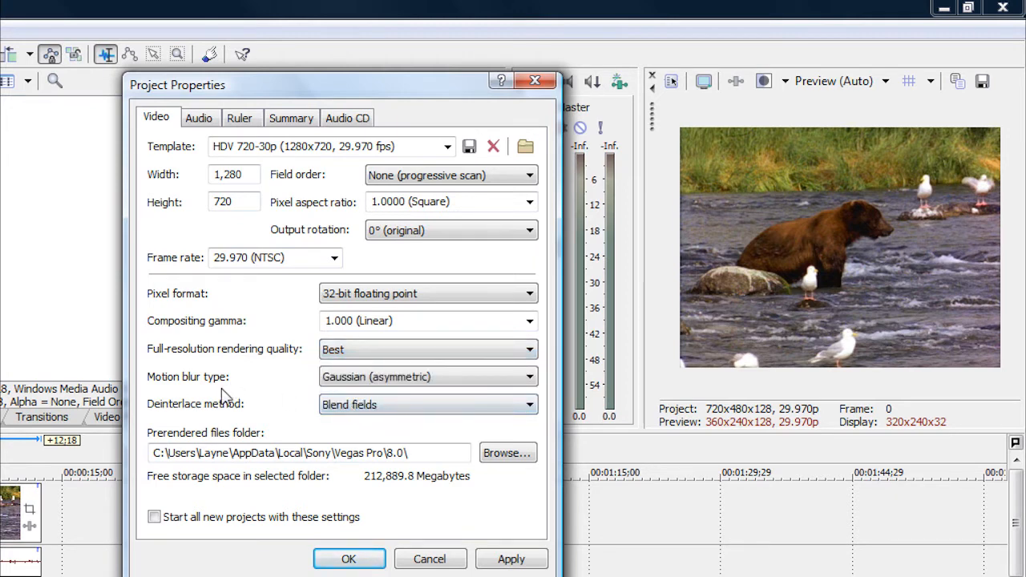
pyautogui.moveTo(397, 379)
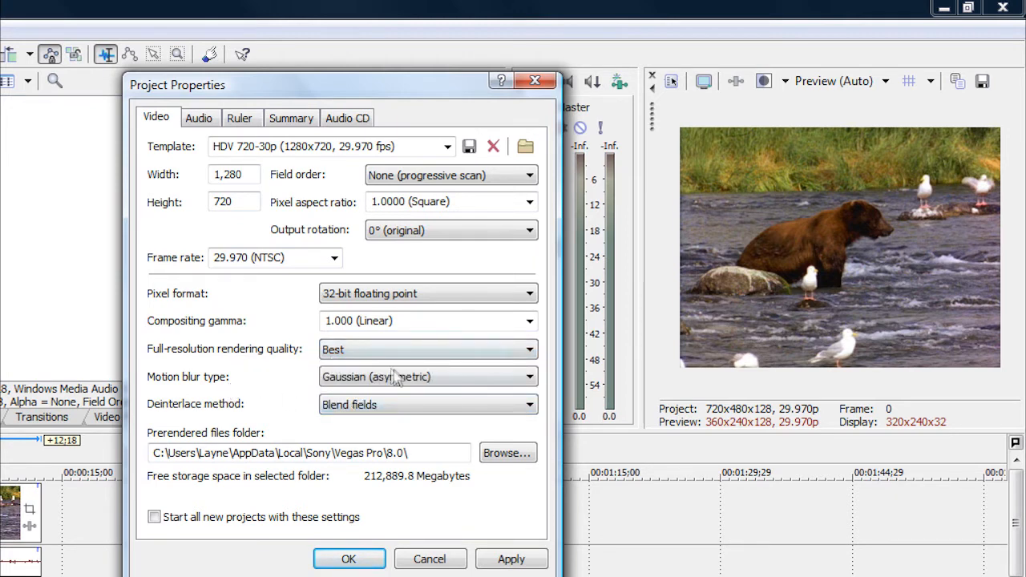
pyautogui.moveTo(432, 398)
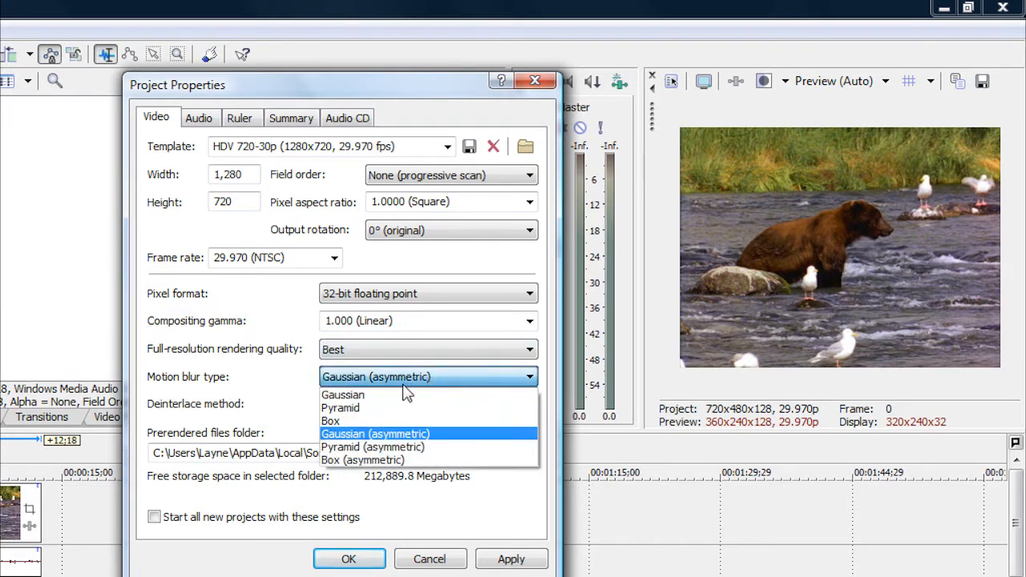
pyautogui.moveTo(404, 447)
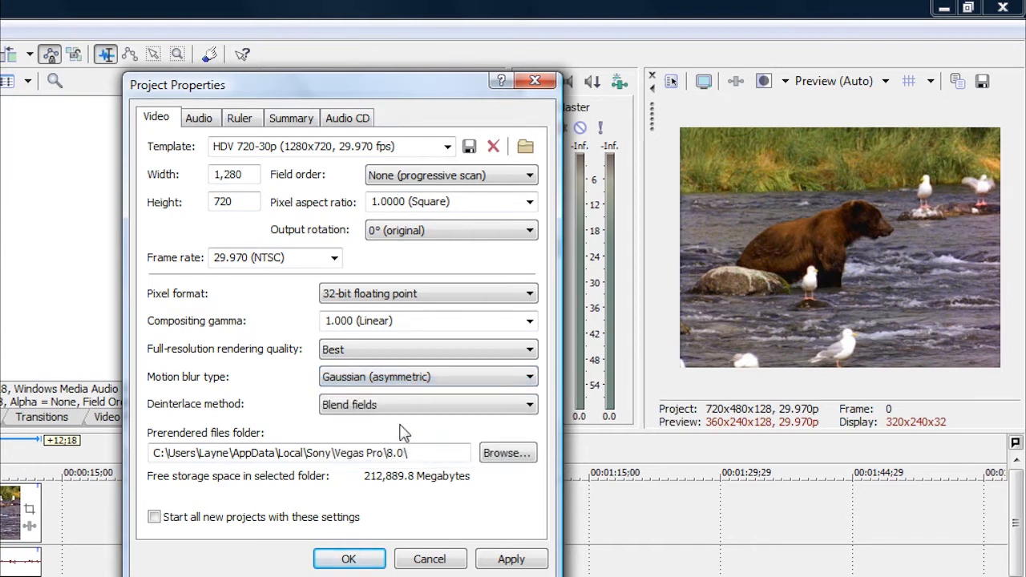
pyautogui.moveTo(210, 442)
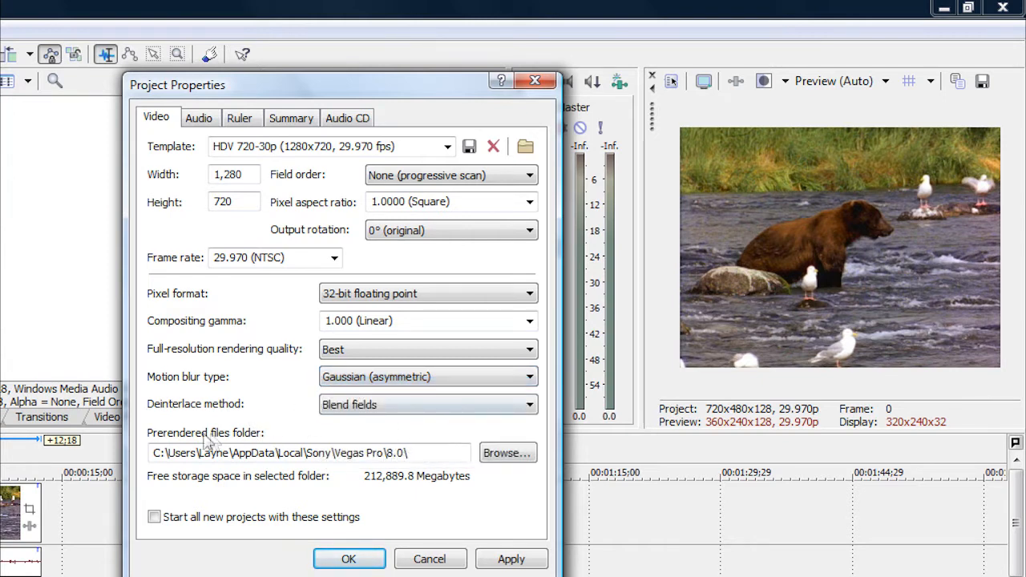
pyautogui.moveTo(224, 421)
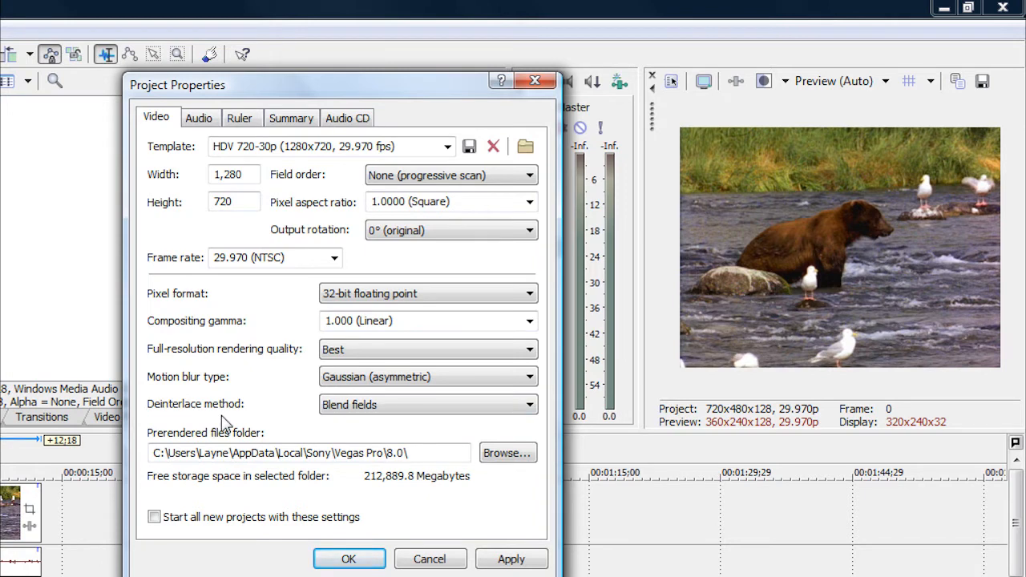
pyautogui.moveTo(226, 407)
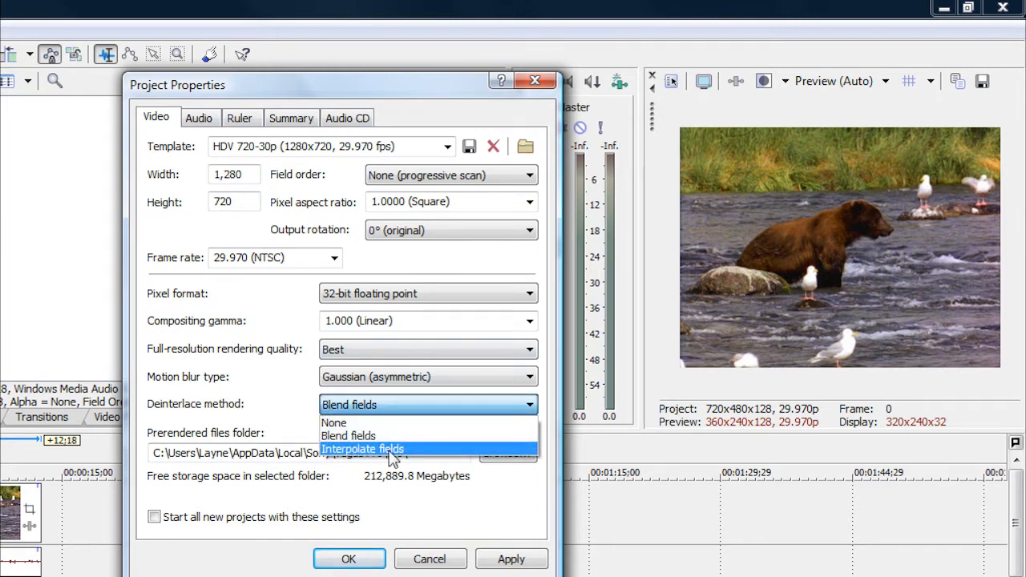
pyautogui.moveTo(379, 435)
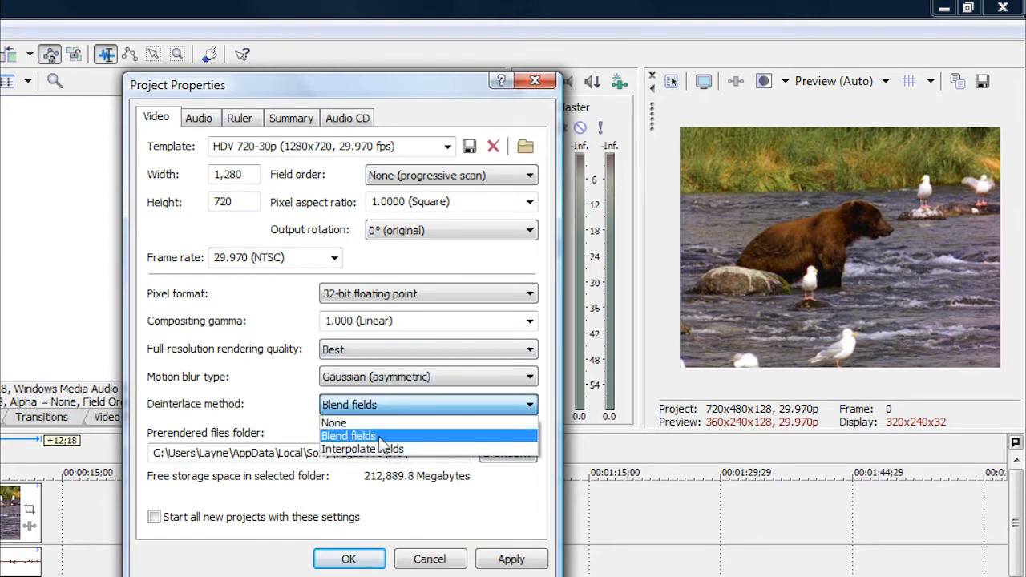
pyautogui.moveTo(361, 436)
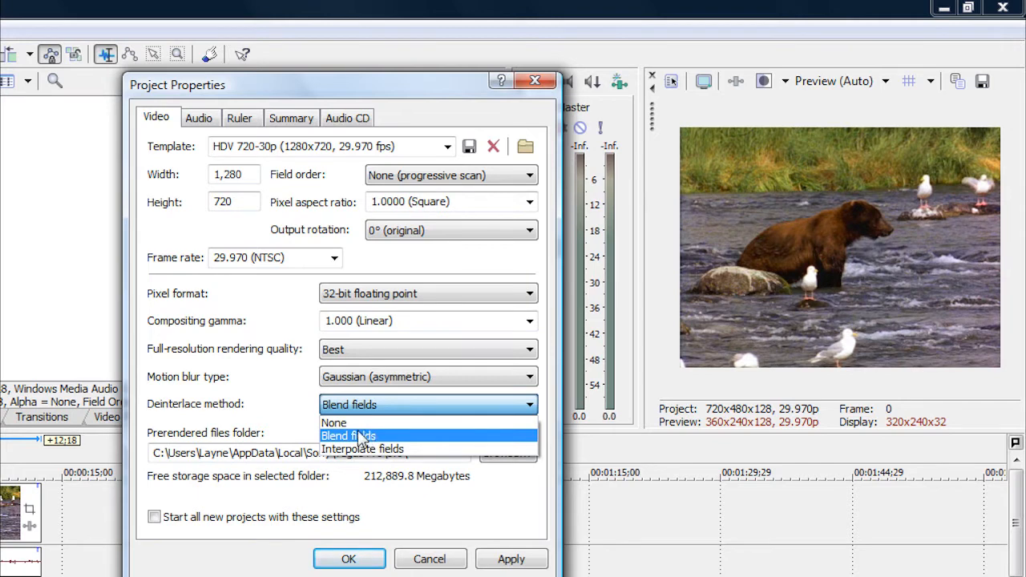
pyautogui.click(347, 435)
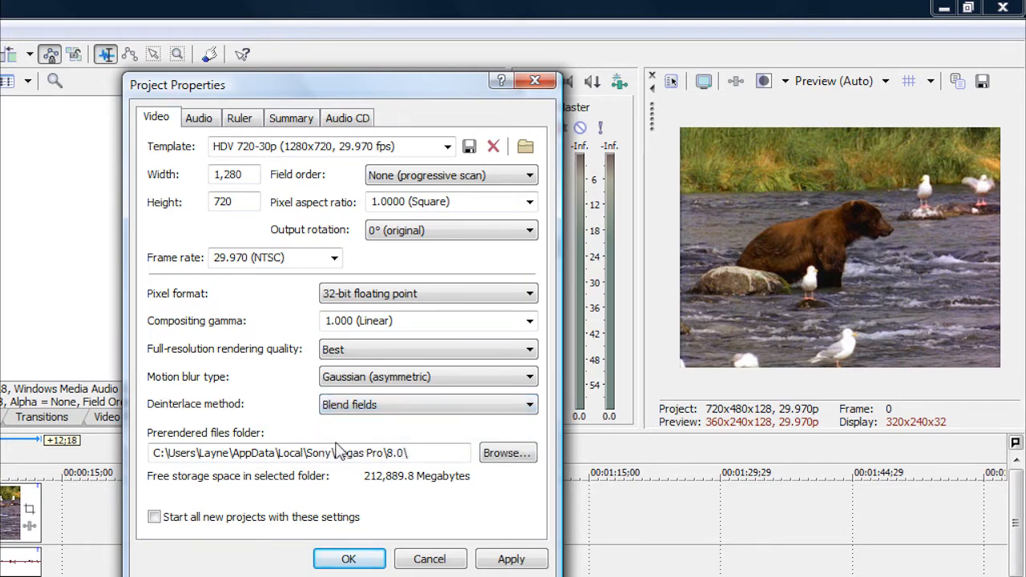
pyautogui.moveTo(396, 432)
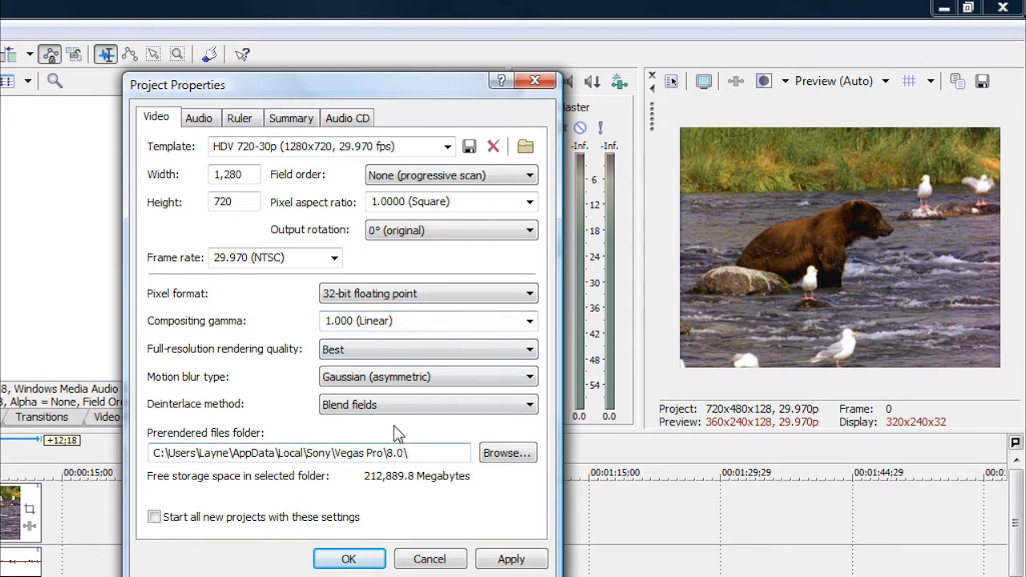
pyautogui.moveTo(152, 570)
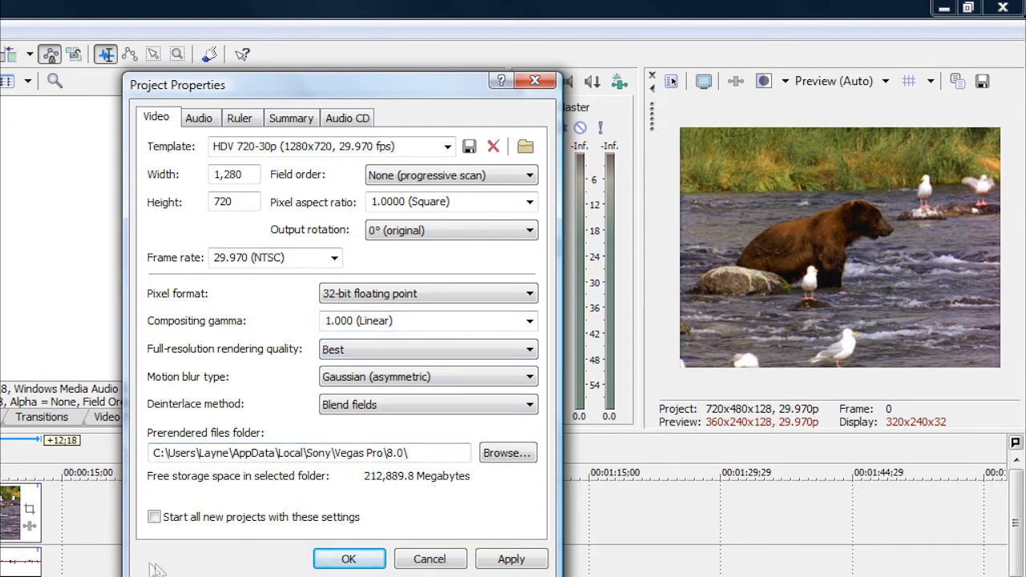
pyautogui.click(156, 517)
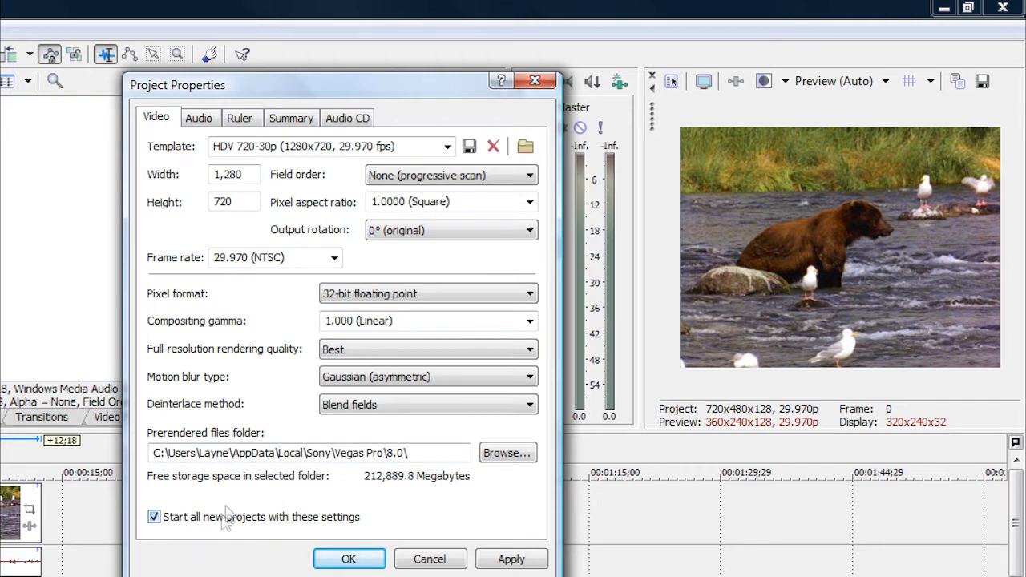
pyautogui.click(512, 558)
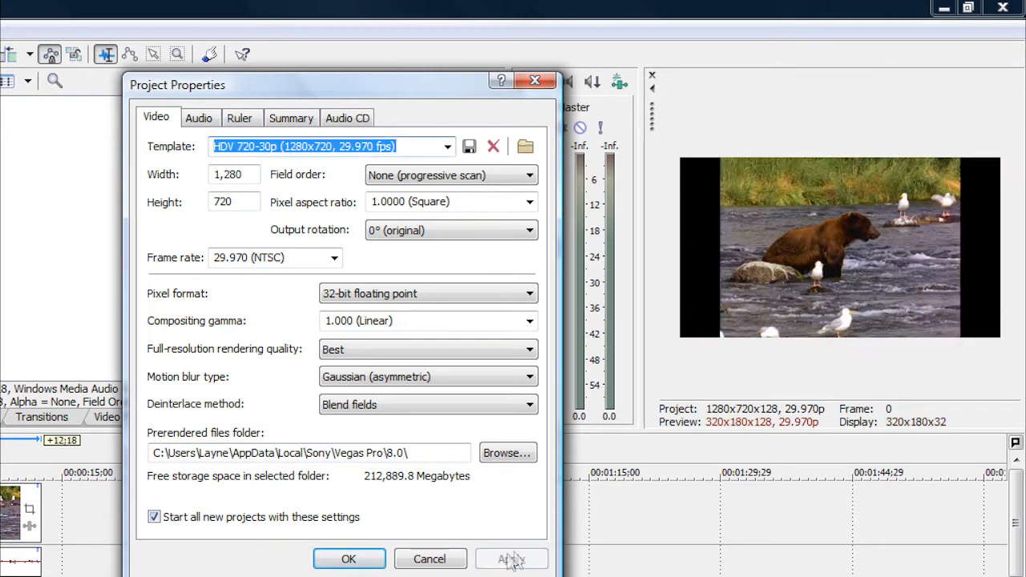
pyautogui.click(349, 558)
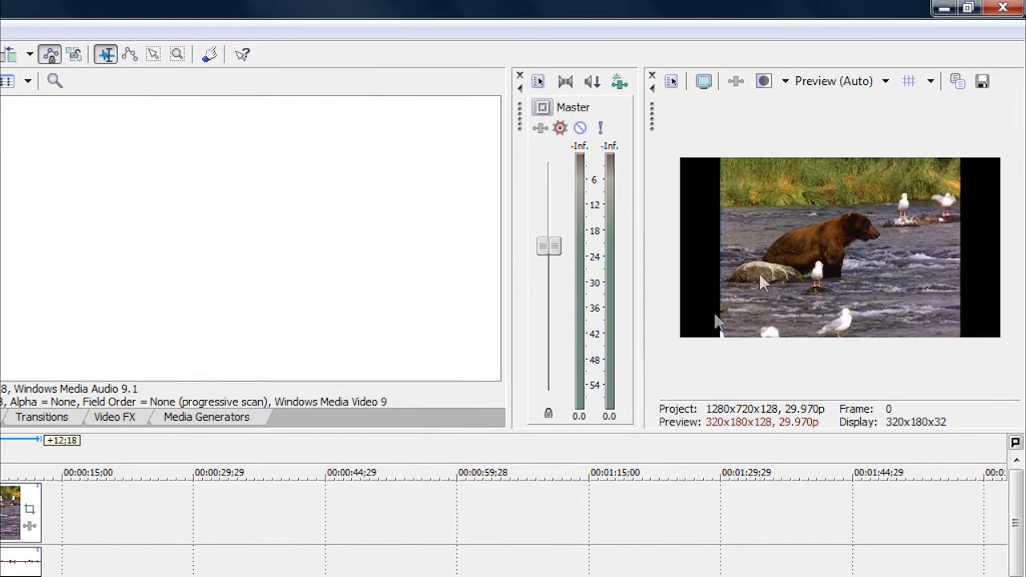
pyautogui.moveTo(896, 252)
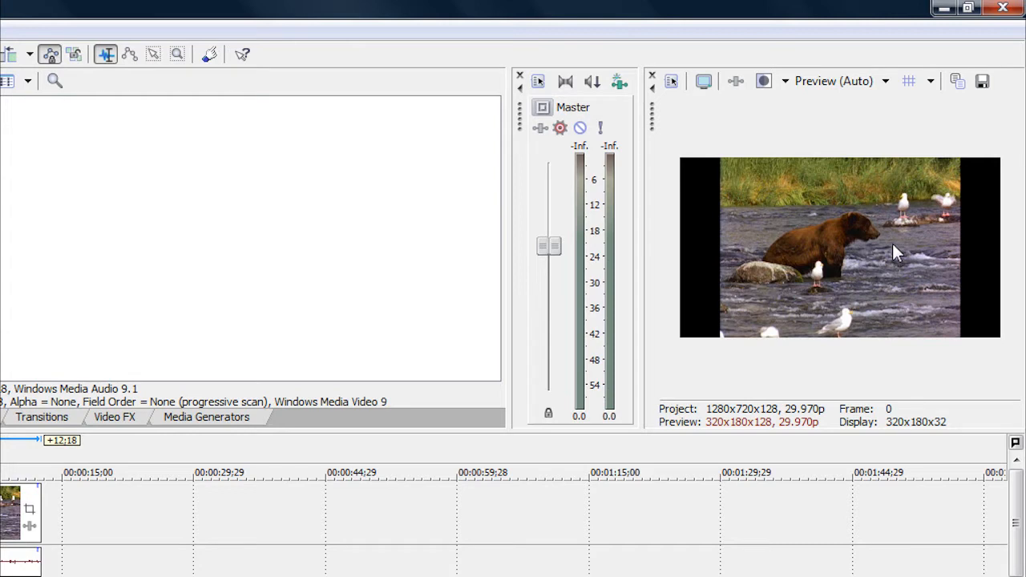
pyautogui.moveTo(935, 255)
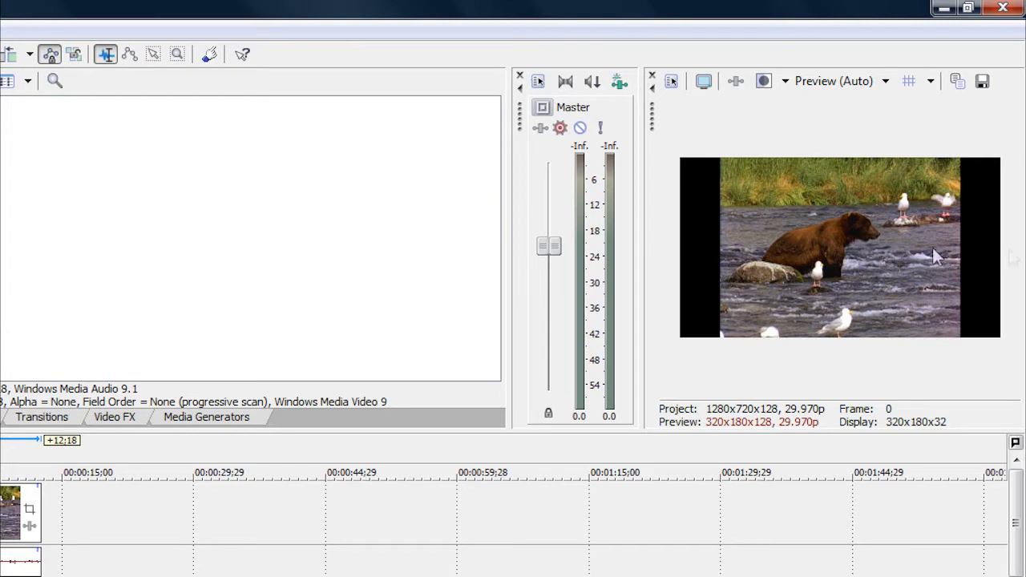
pyautogui.moveTo(921, 271)
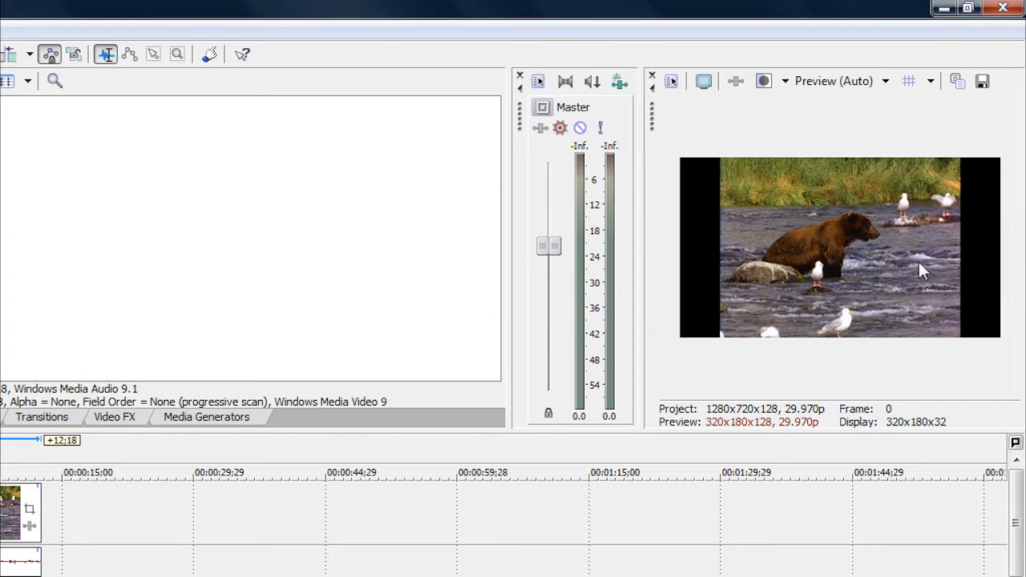
pyautogui.moveTo(425, 298)
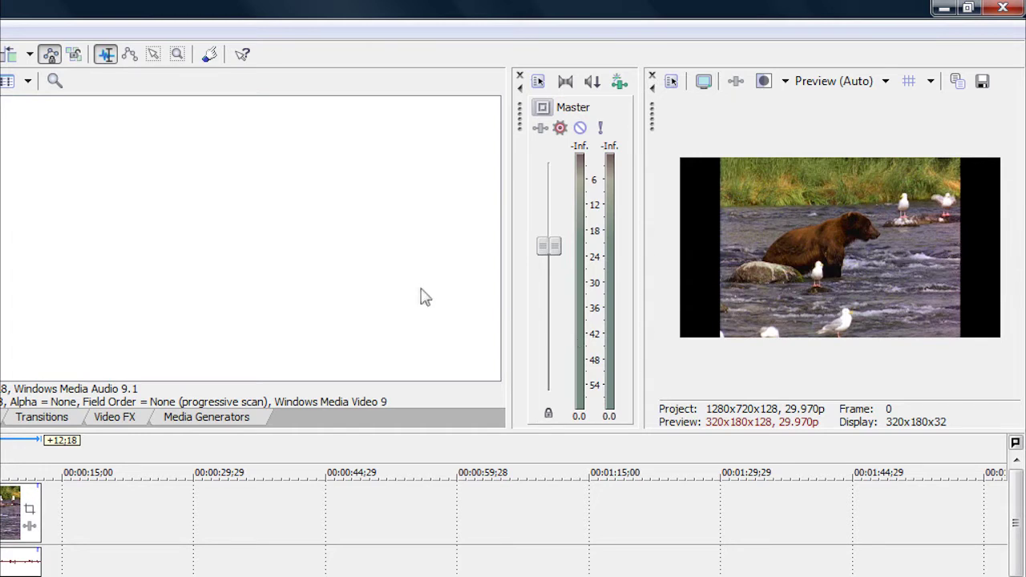
pyautogui.moveTo(503, 228)
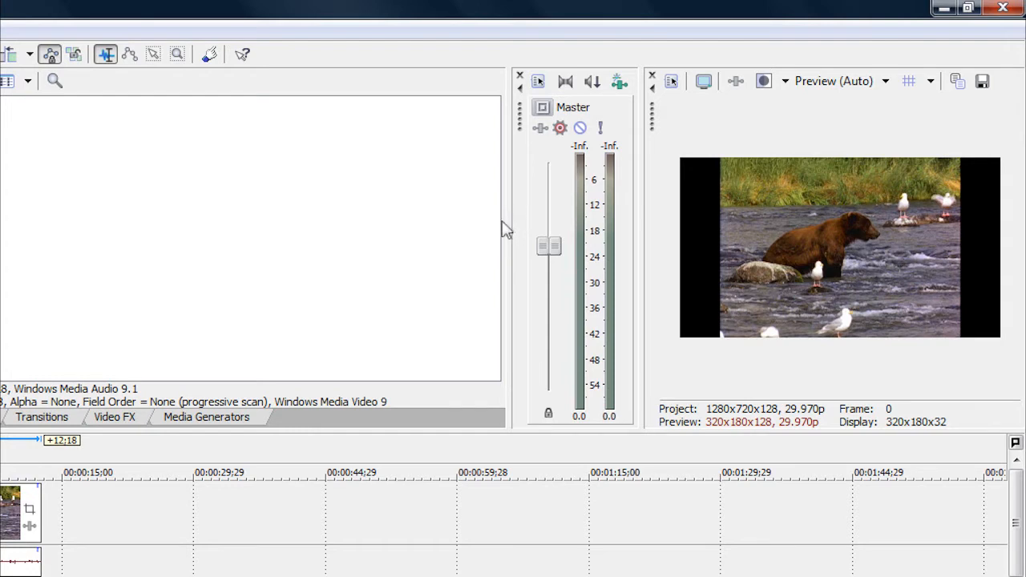
pyautogui.moveTo(537, 205)
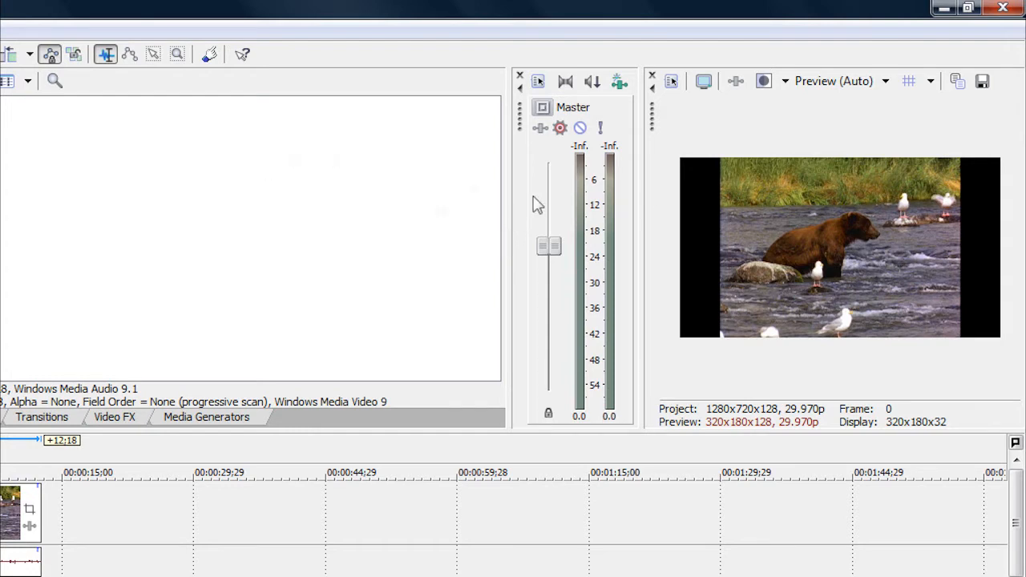
pyautogui.moveTo(937, 357)
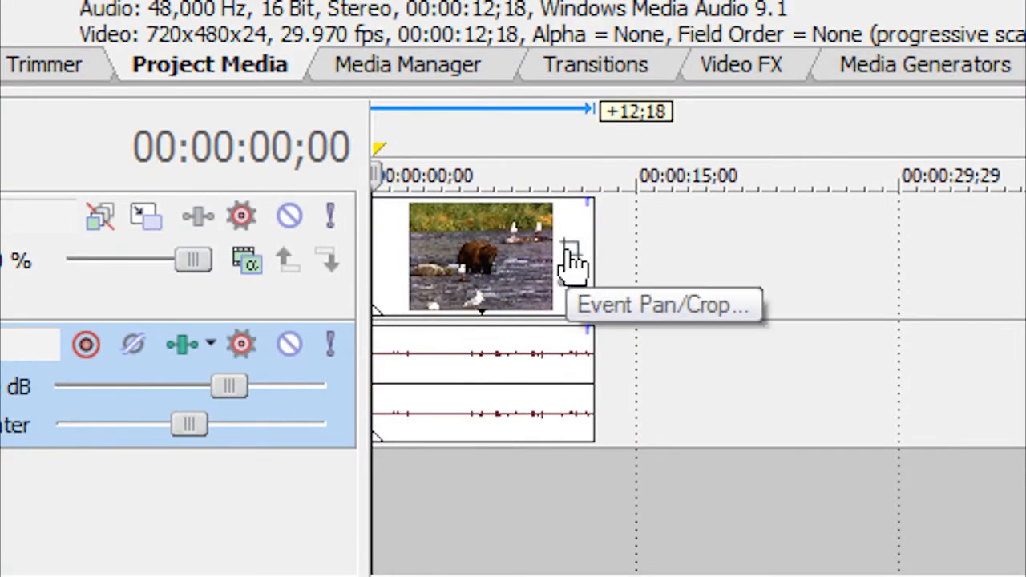
# Apply the 16:9 Widescreen preset in the Bear clip's Event Pan/Crop.
pyautogui.click(566, 248)
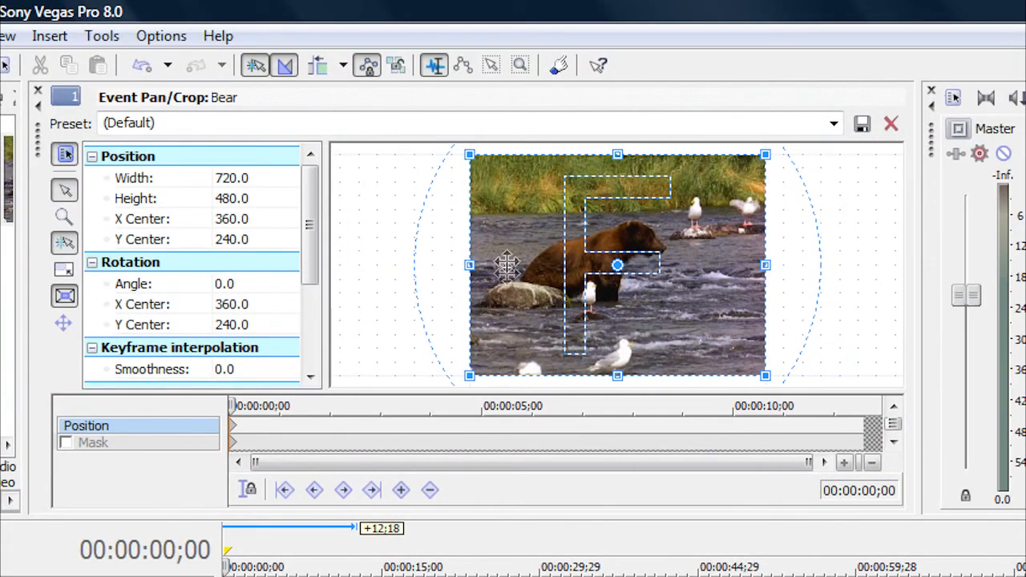
pyautogui.moveTo(518, 321)
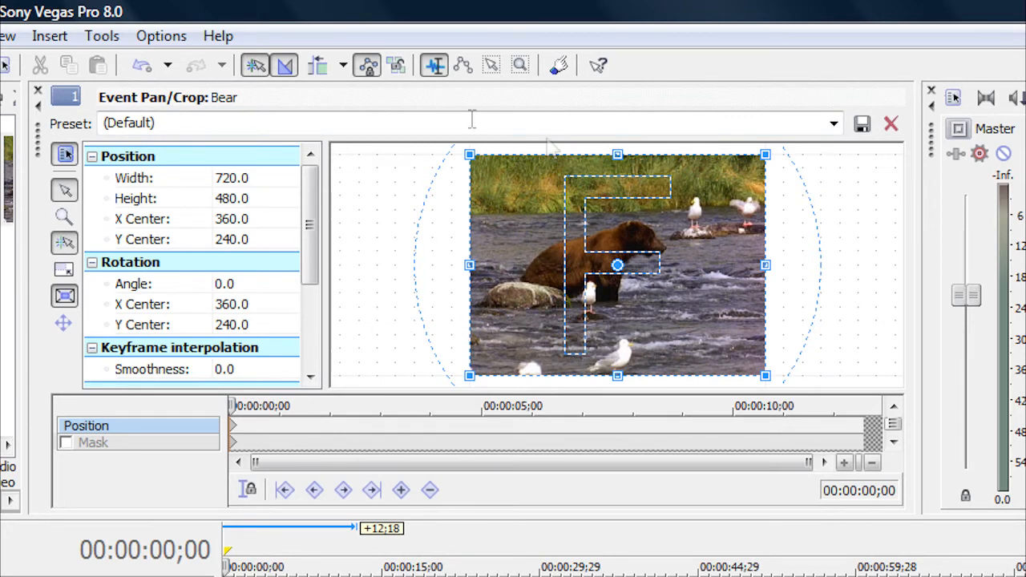
pyautogui.moveTo(853, 145)
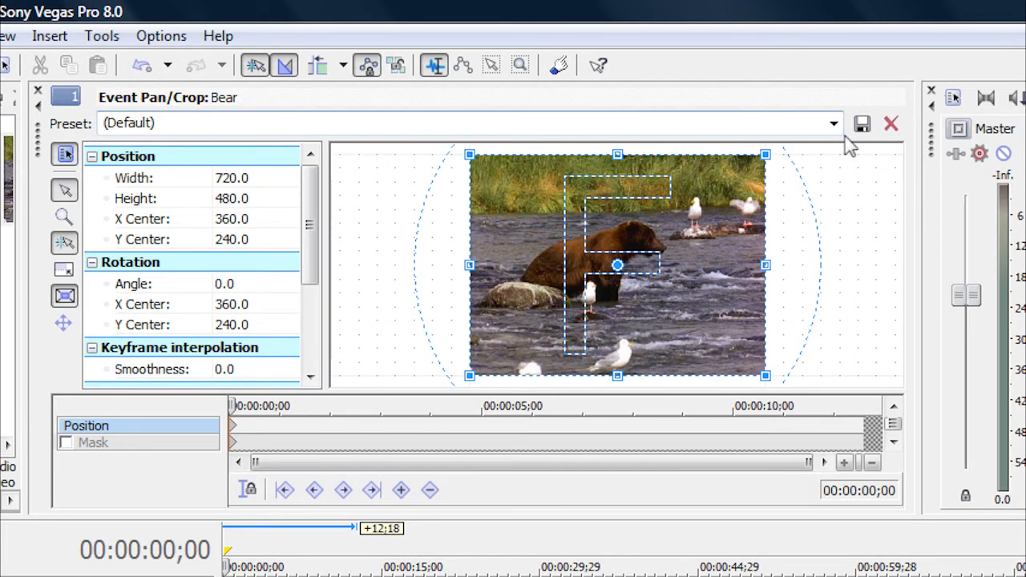
pyautogui.click(833, 123)
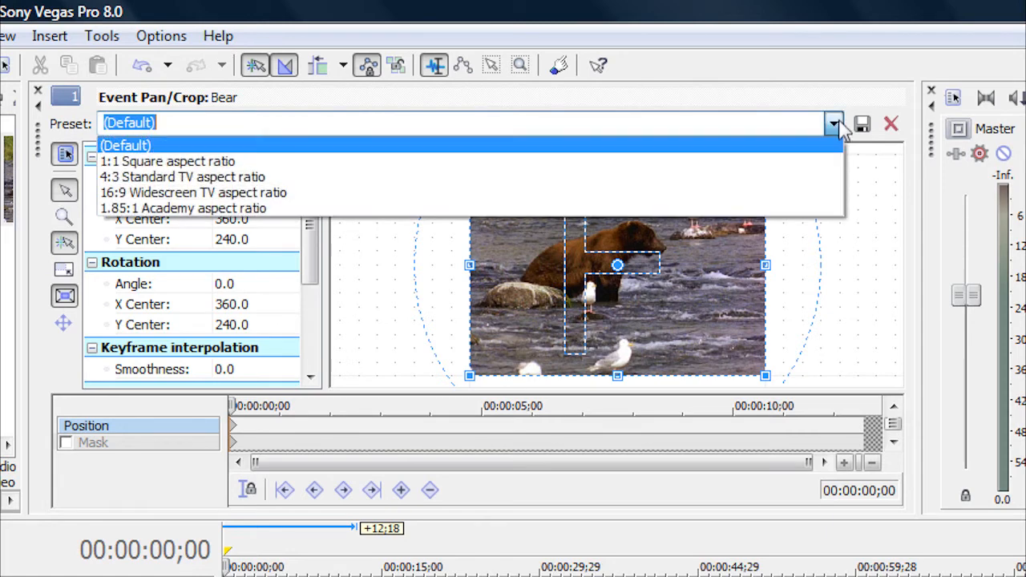
pyautogui.moveTo(220, 193)
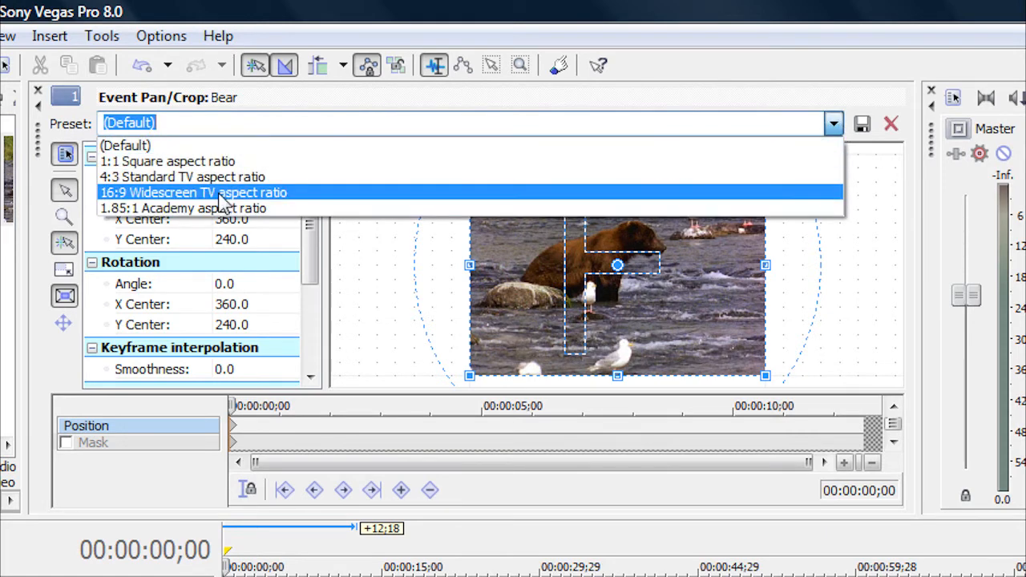
pyautogui.moveTo(199, 207)
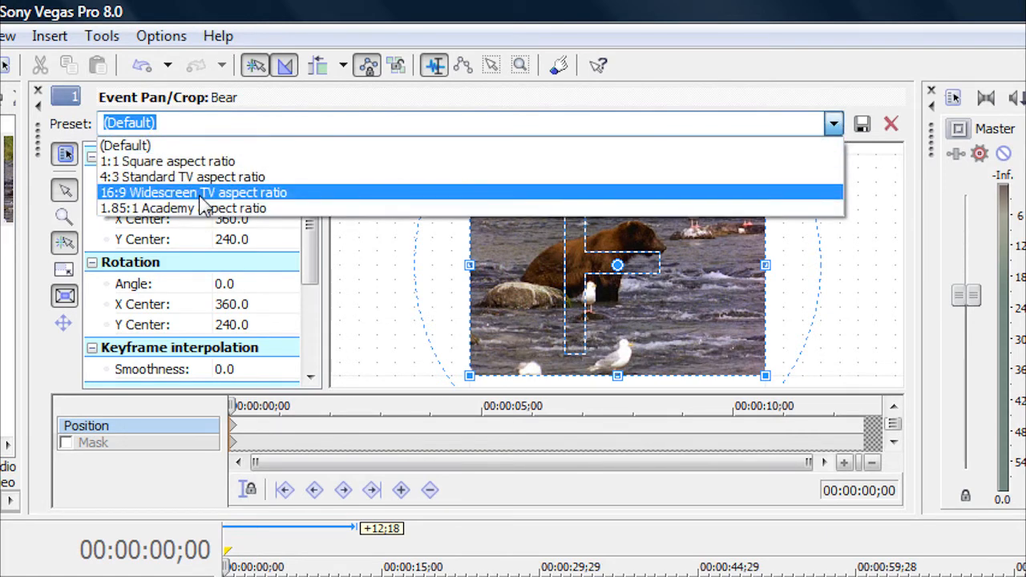
pyautogui.click(193, 193)
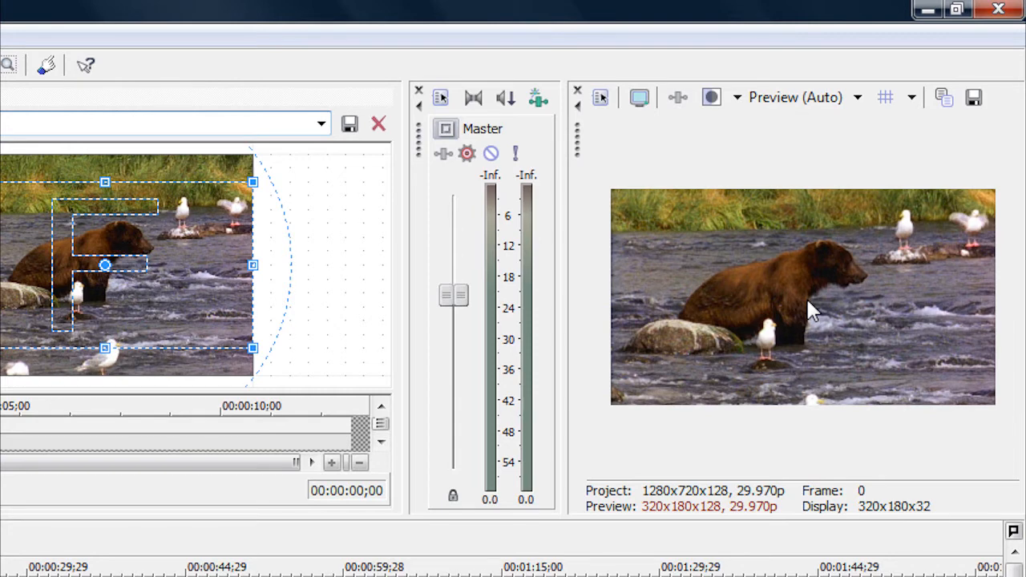
pyautogui.moveTo(793, 385)
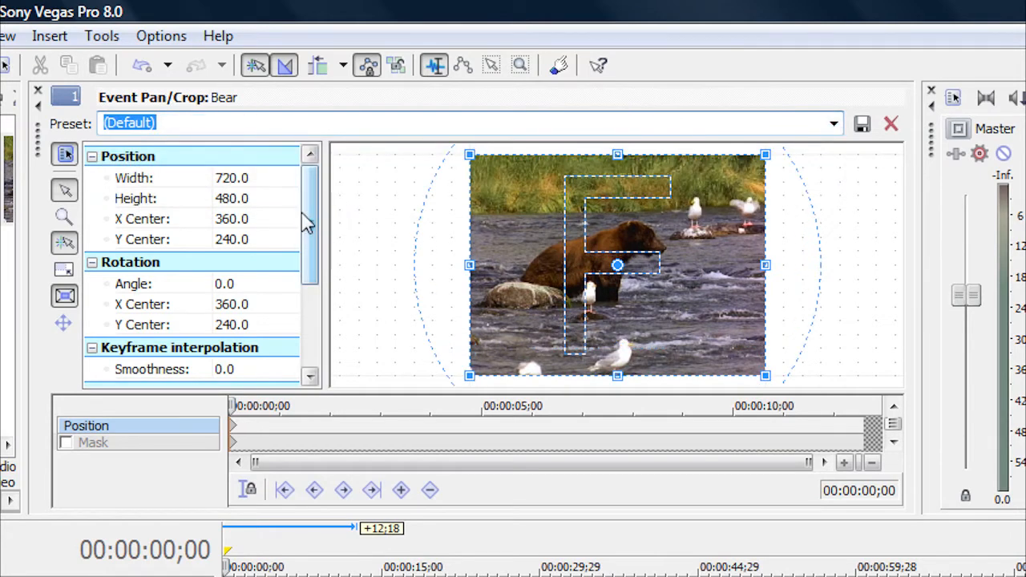
pyautogui.scroll(-3)
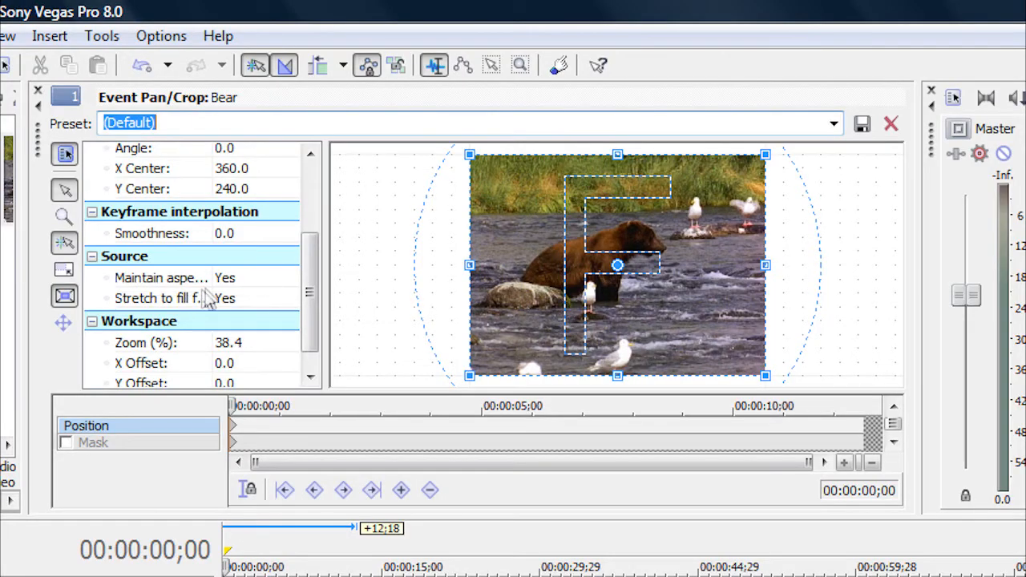
pyautogui.click(287, 278)
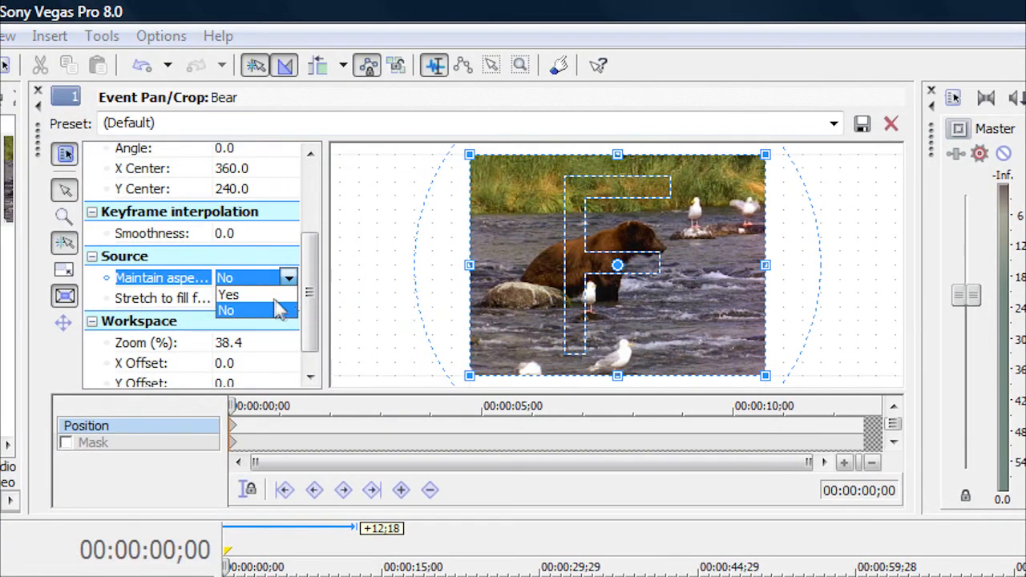
pyautogui.click(230, 295)
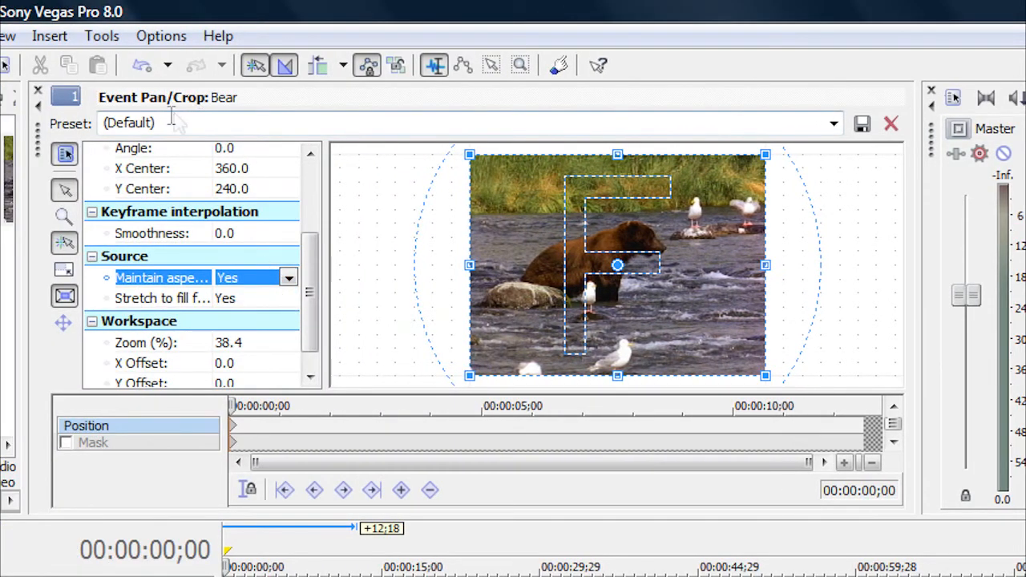
# Reapply the widescreen Pan/Crop preset so the clip fills the frame.
pyautogui.click(832, 124)
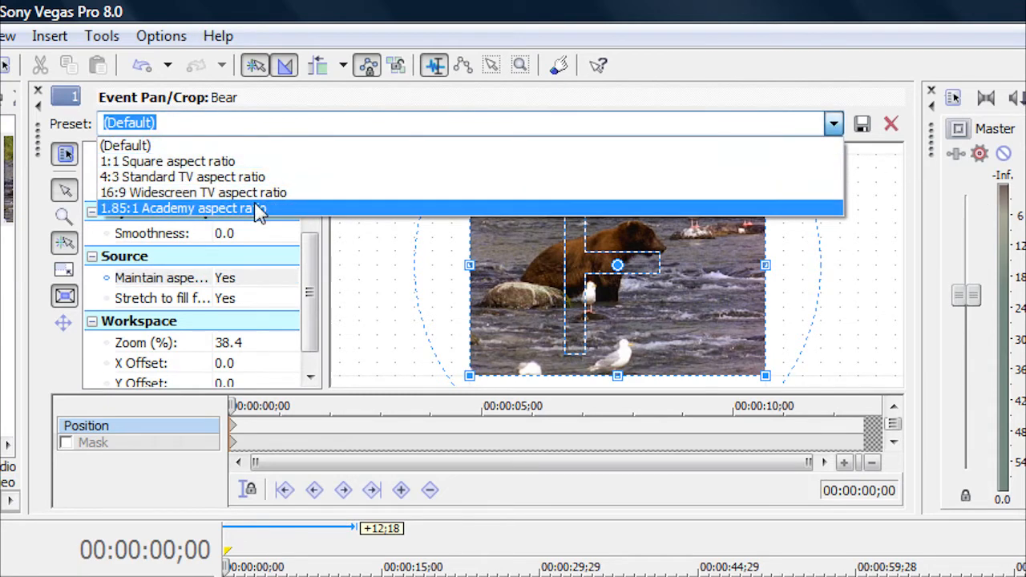
pyautogui.click(192, 192)
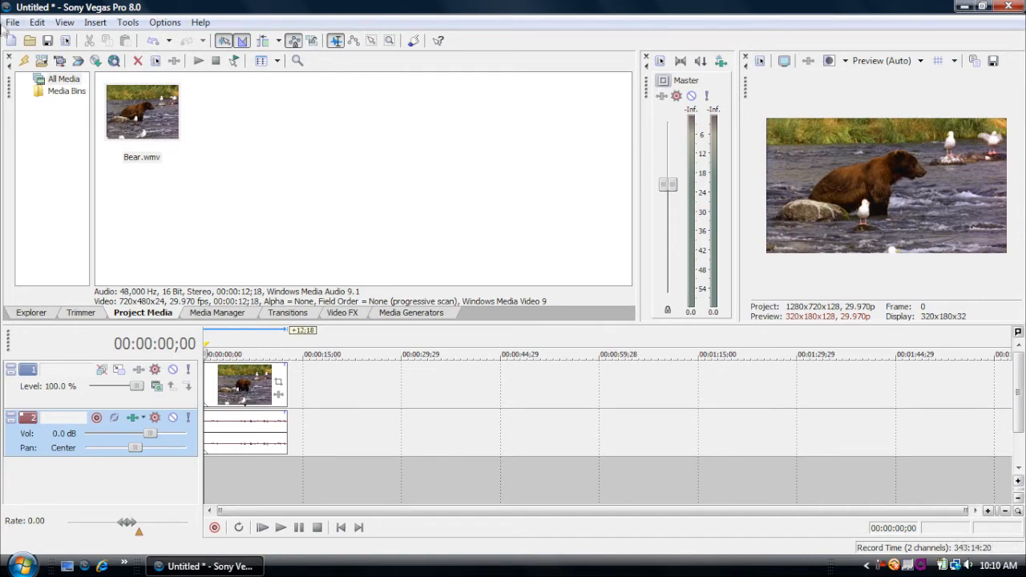
# Start Render As with output name 'Bear' and show the format list.
pyautogui.click(26, 22)
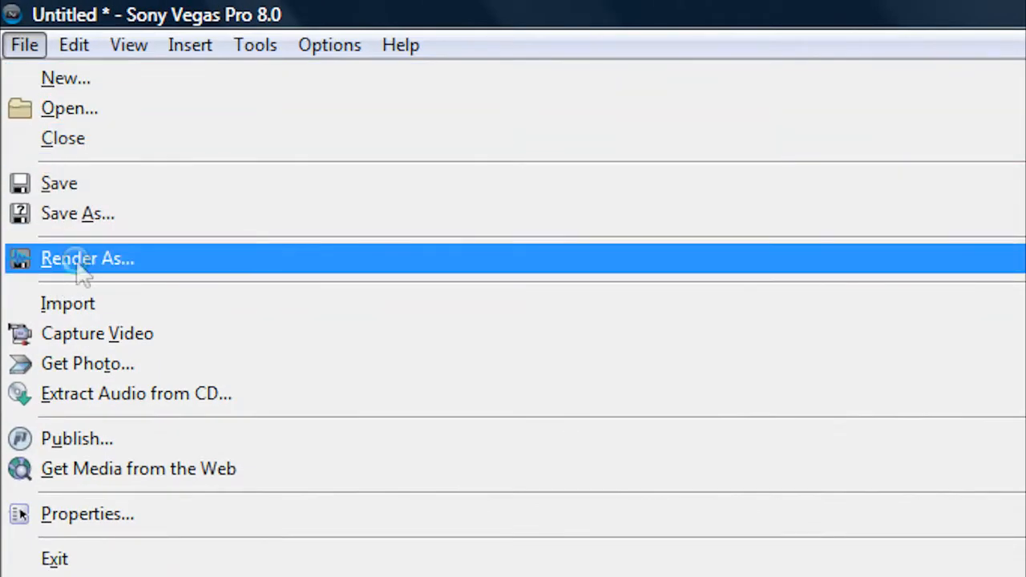
pyautogui.click(88, 258)
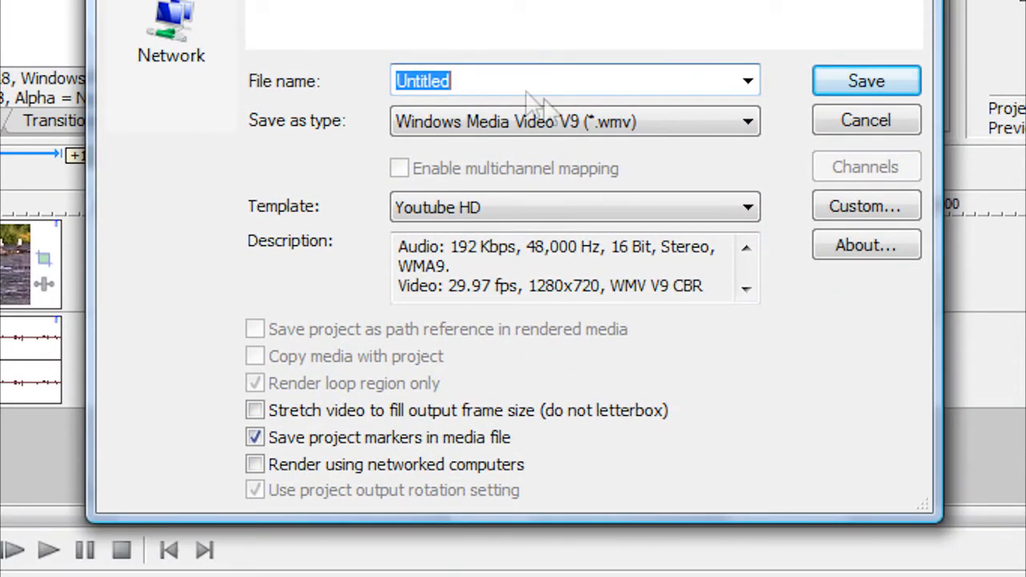
pyautogui.moveTo(553, 128)
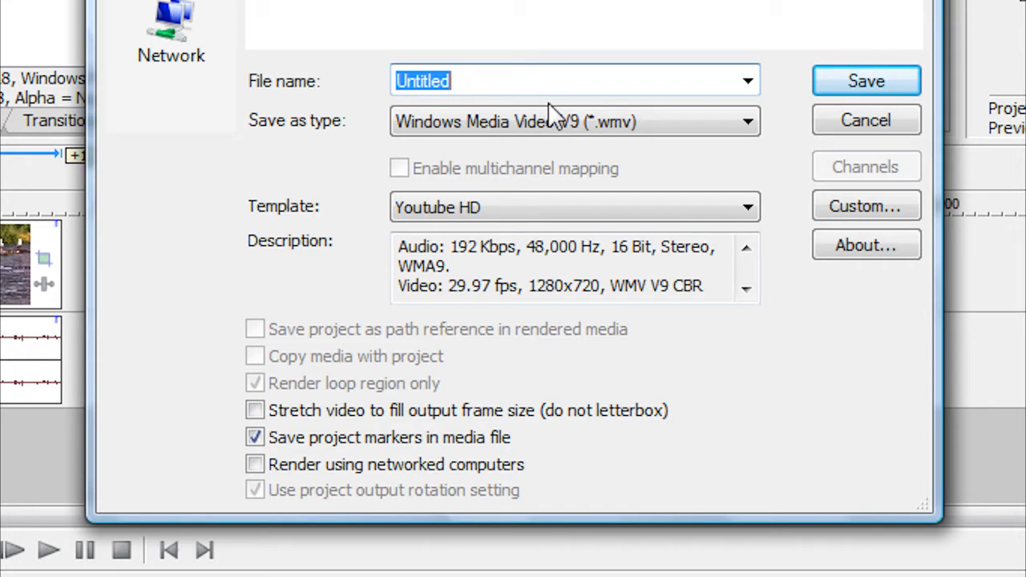
pyautogui.write('Be')
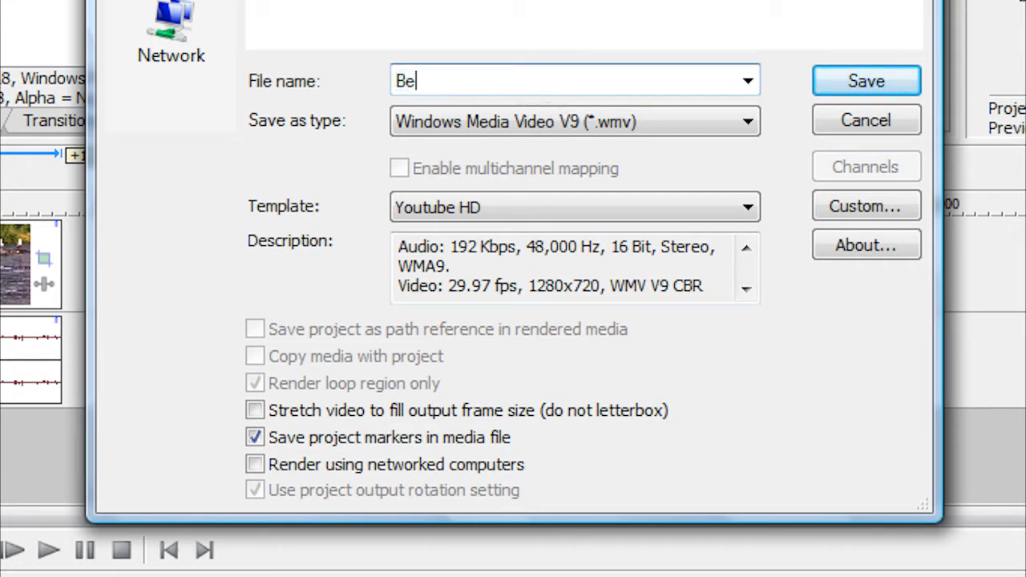
pyautogui.write('ar')
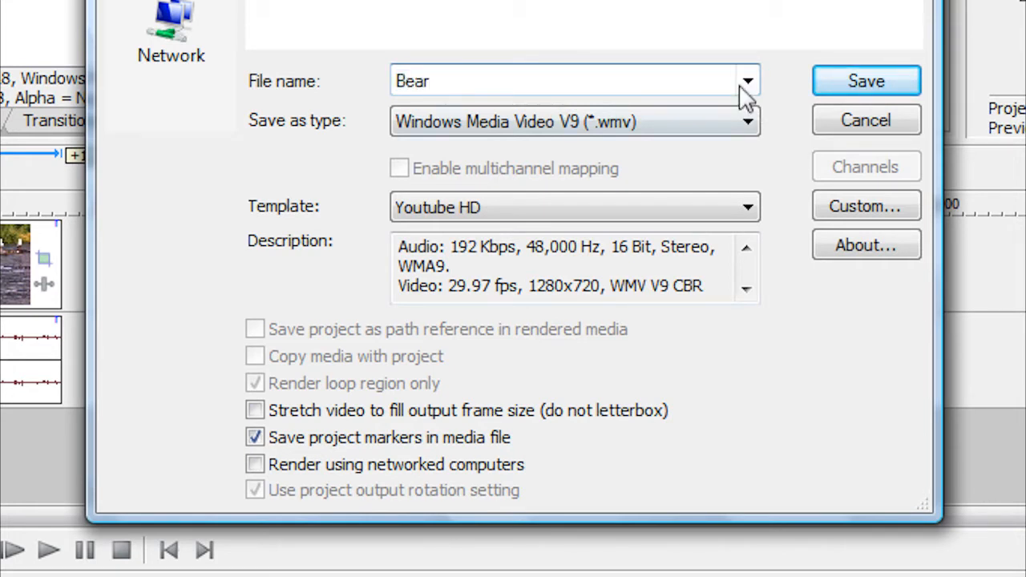
pyautogui.click(560, 80)
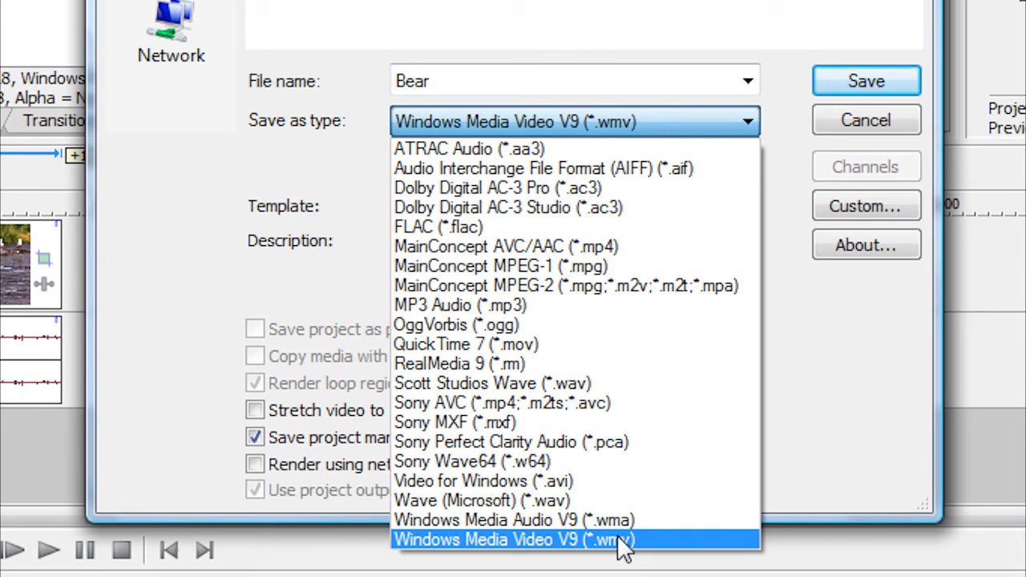
pyautogui.moveTo(637, 565)
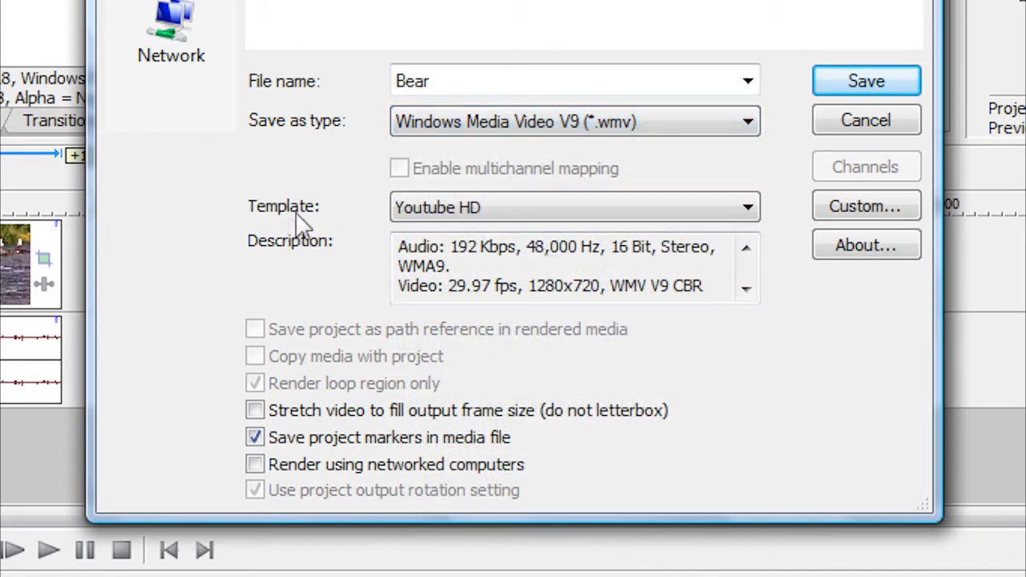
# Customize the Youtube HD template, keeping Best video quality, and view audio settings.
pyautogui.click(569, 208)
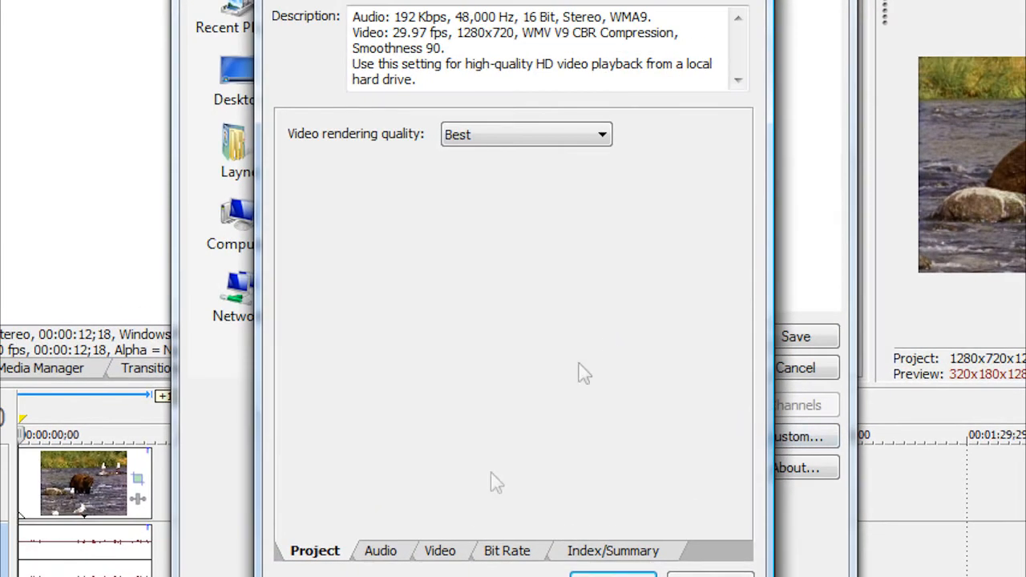
pyautogui.moveTo(366, 166)
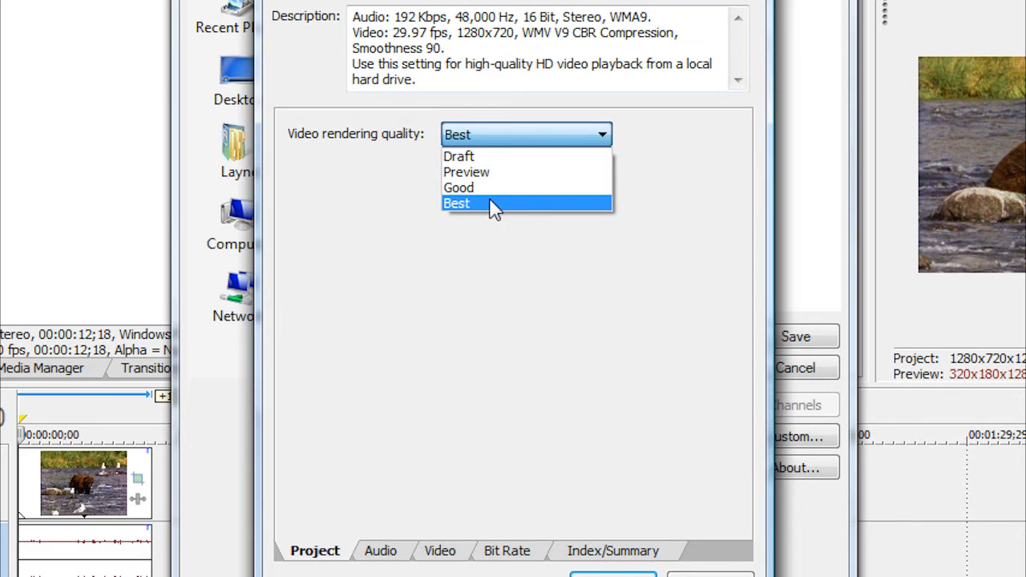
pyautogui.click(481, 203)
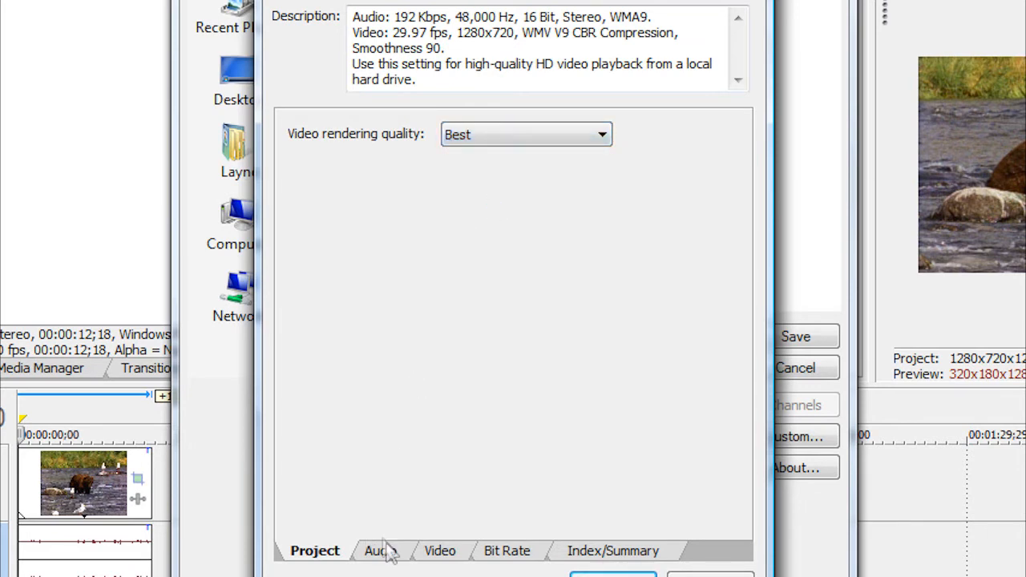
pyautogui.click(378, 551)
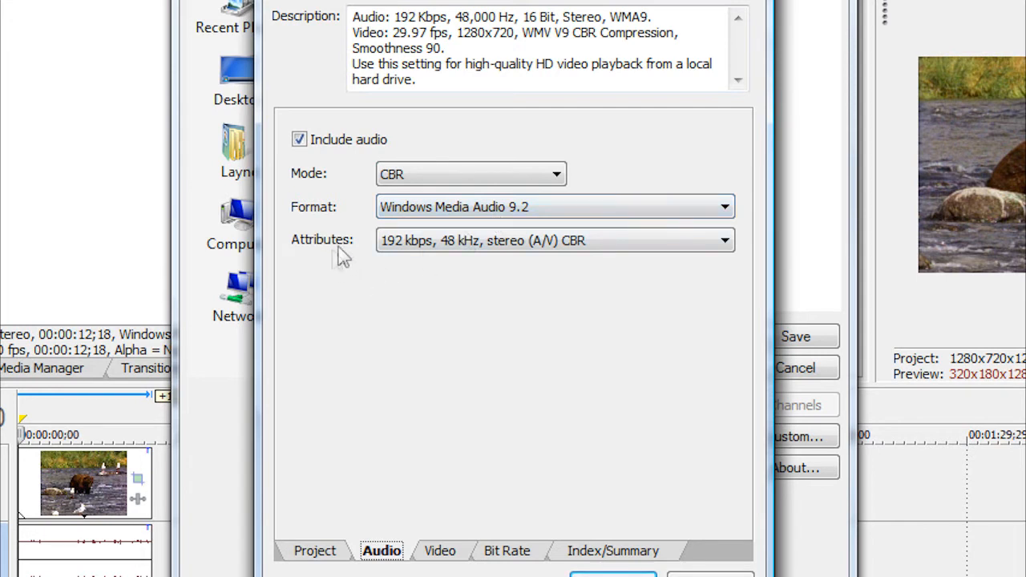
pyautogui.moveTo(493, 318)
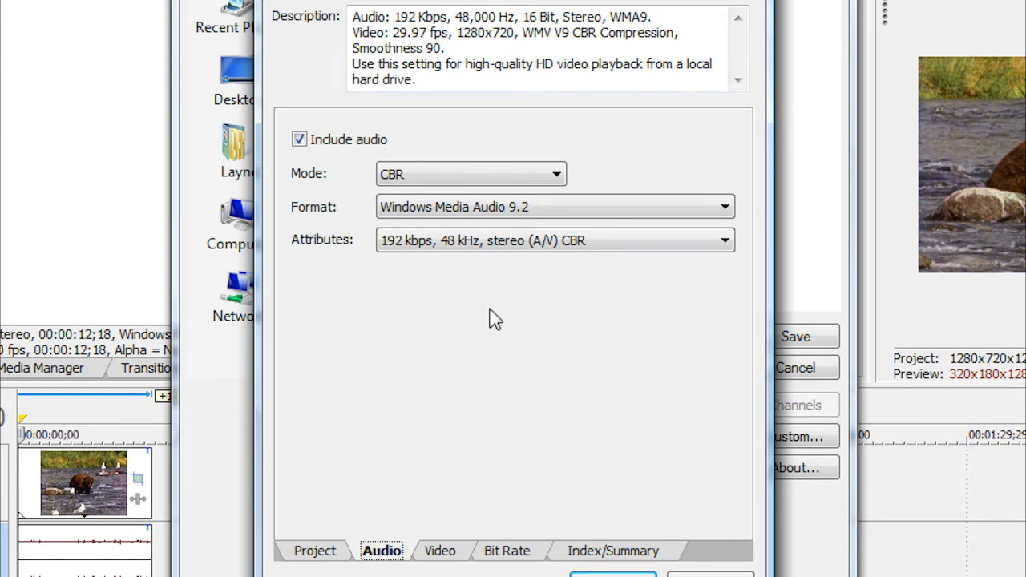
# Review the template's video settings: Windows Media Video 9, 1280x720, 100% quality.
pyautogui.click(437, 550)
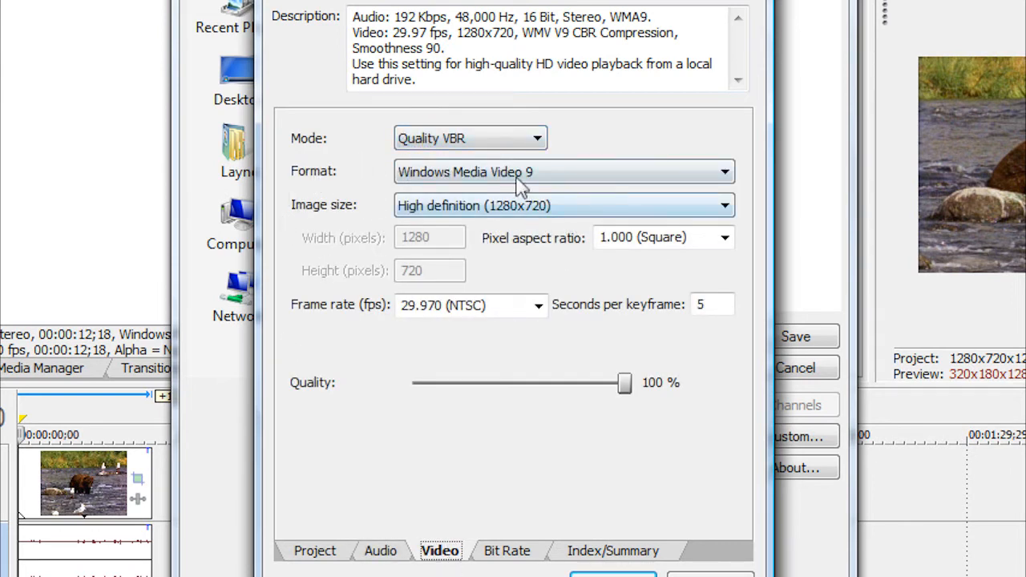
pyautogui.moveTo(357, 215)
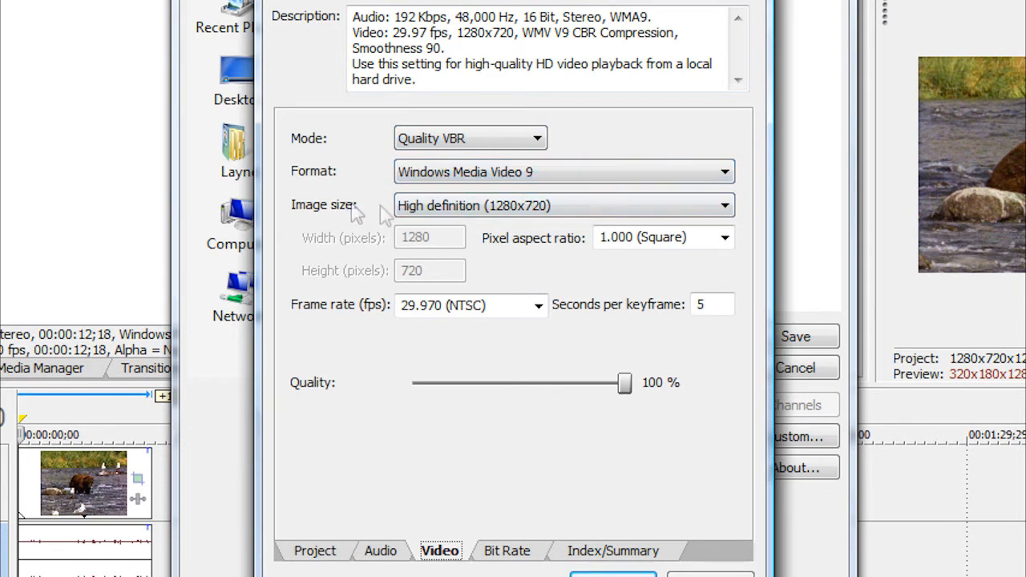
pyautogui.moveTo(525, 228)
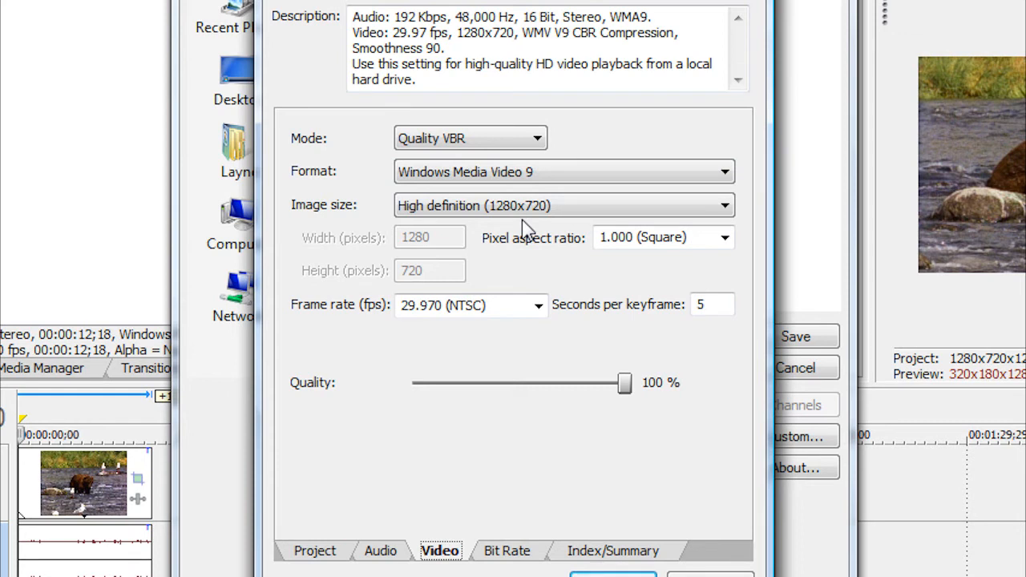
pyautogui.moveTo(547, 250)
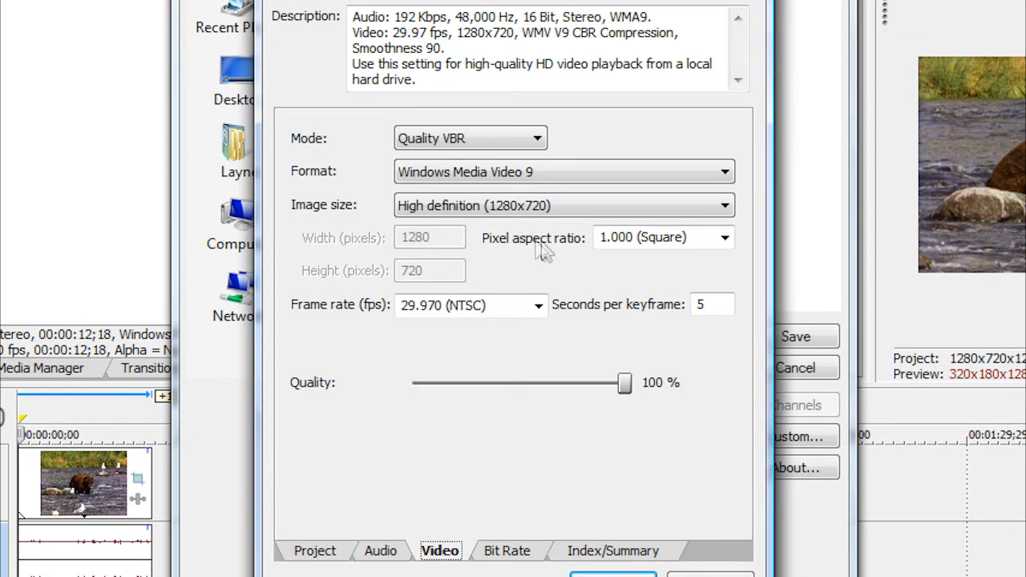
pyautogui.moveTo(560, 261)
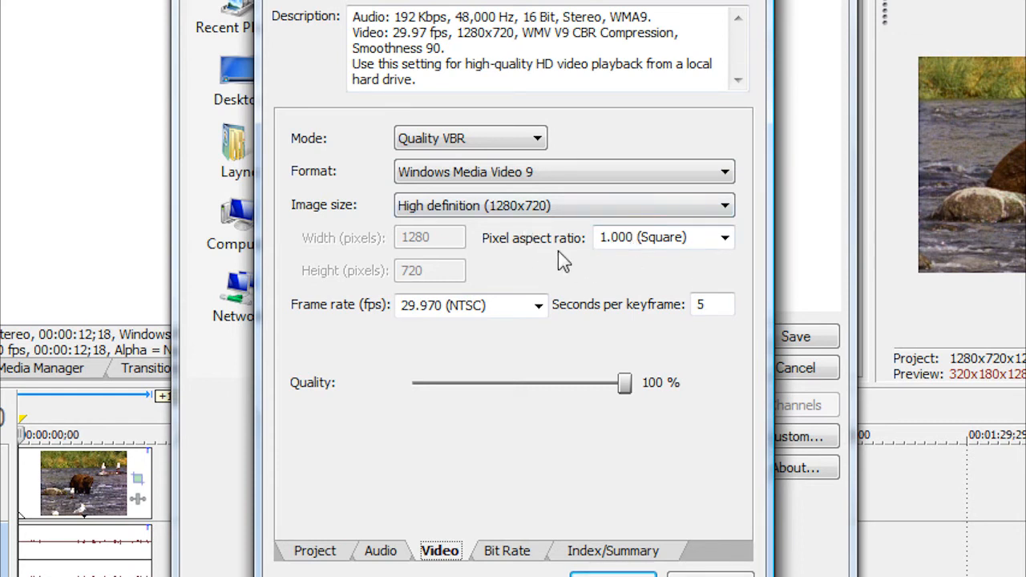
pyautogui.moveTo(360, 319)
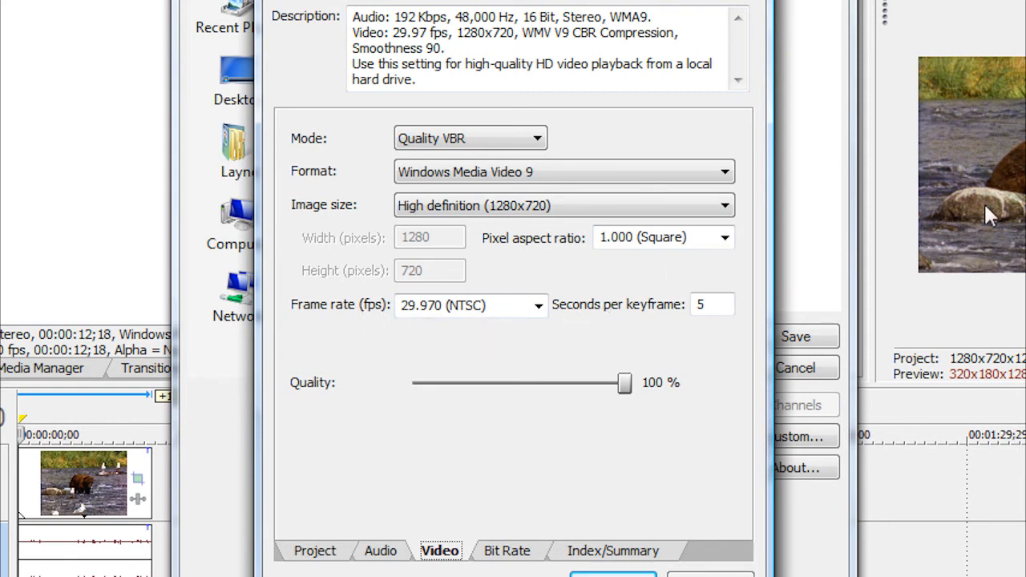
pyautogui.moveTo(714, 327)
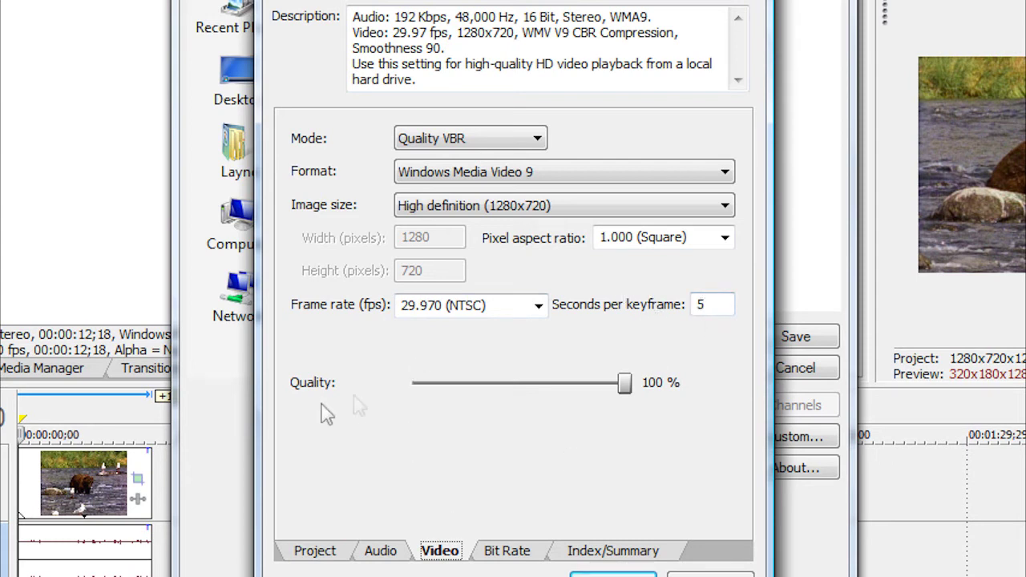
pyautogui.moveTo(666, 393)
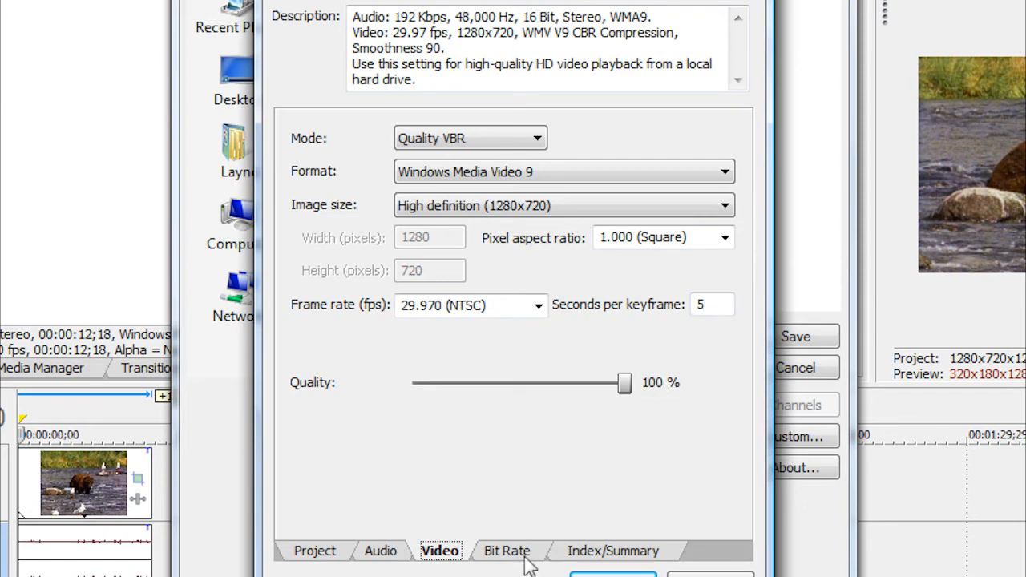
# Show the template's Bit Rate settings, targeting 6M for Internet/LAN.
pyautogui.click(509, 550)
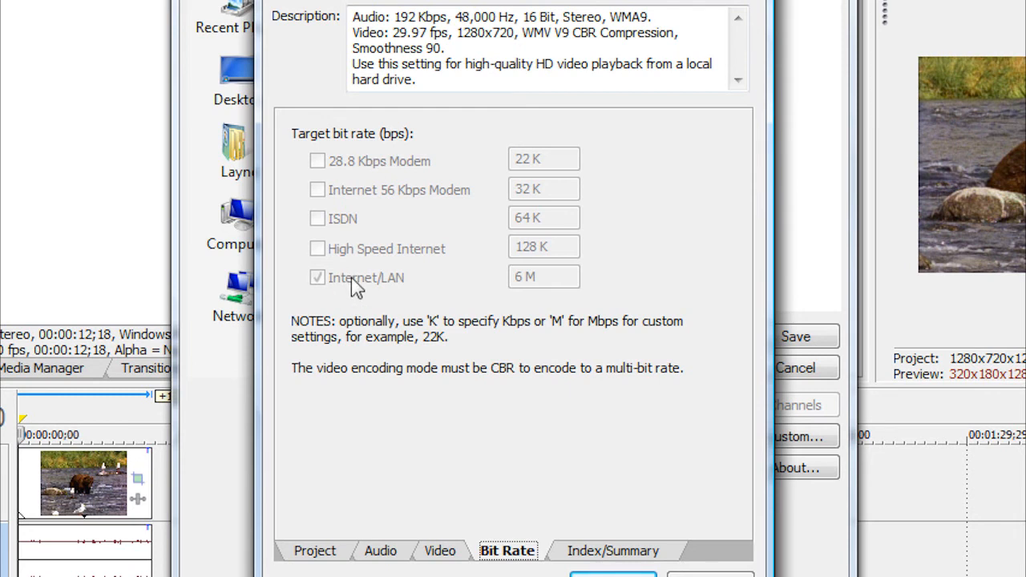
pyautogui.moveTo(322, 309)
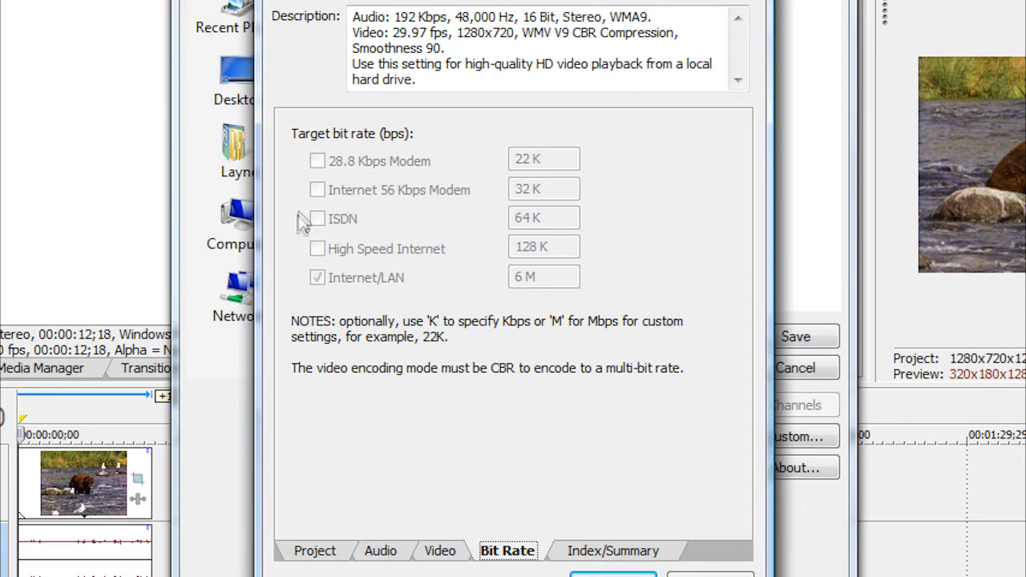
pyautogui.moveTo(164, 200)
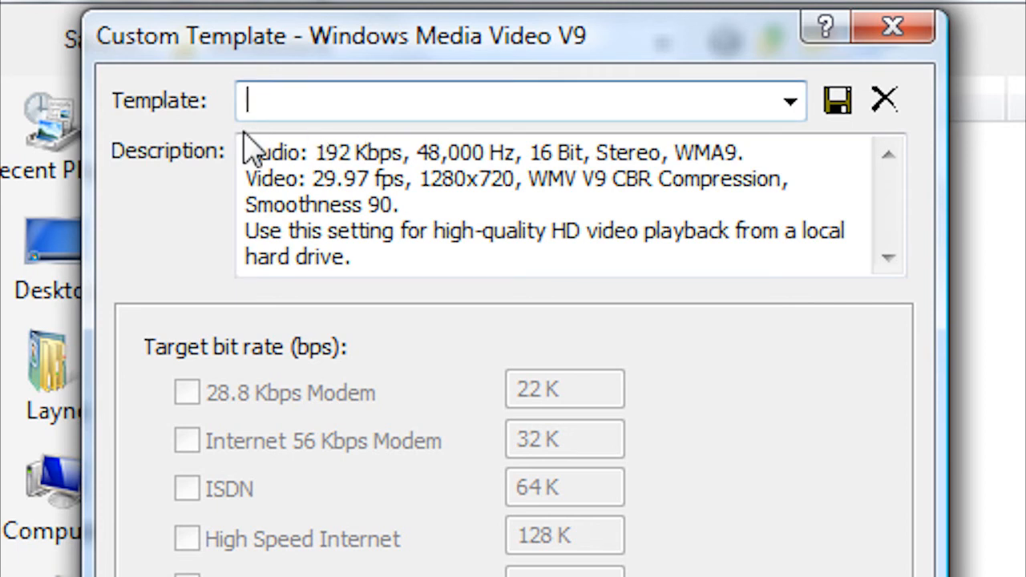
# Name the template 'Youtube High Definition' and save it.
pyautogui.write('Youtube High Defin')
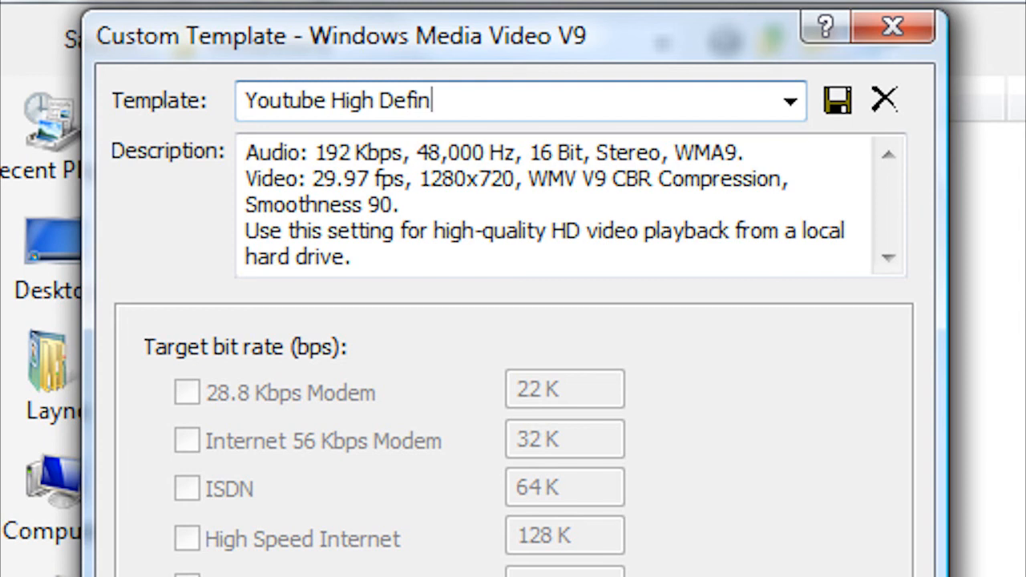
pyautogui.write('ition')
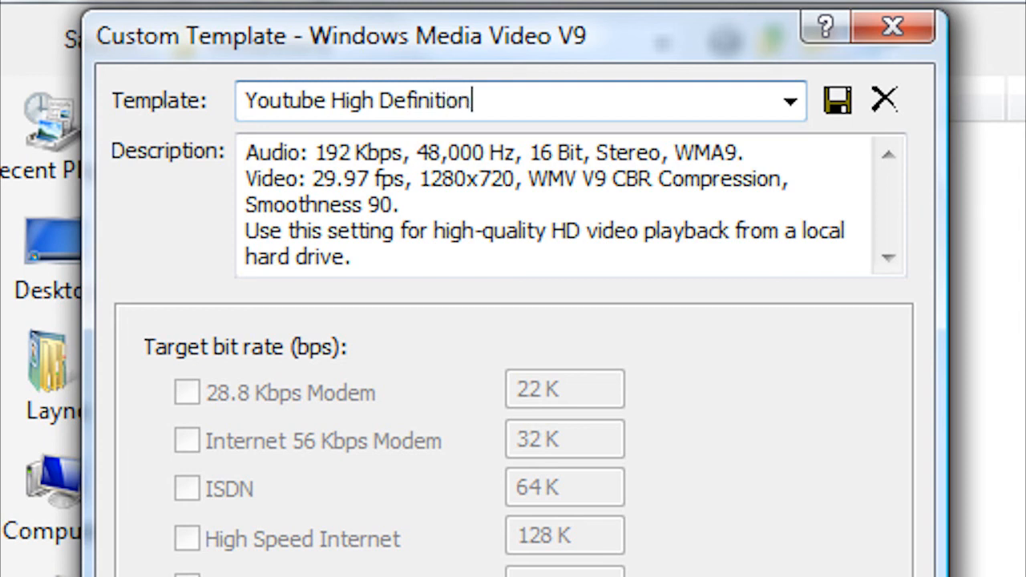
pyautogui.moveTo(840, 102)
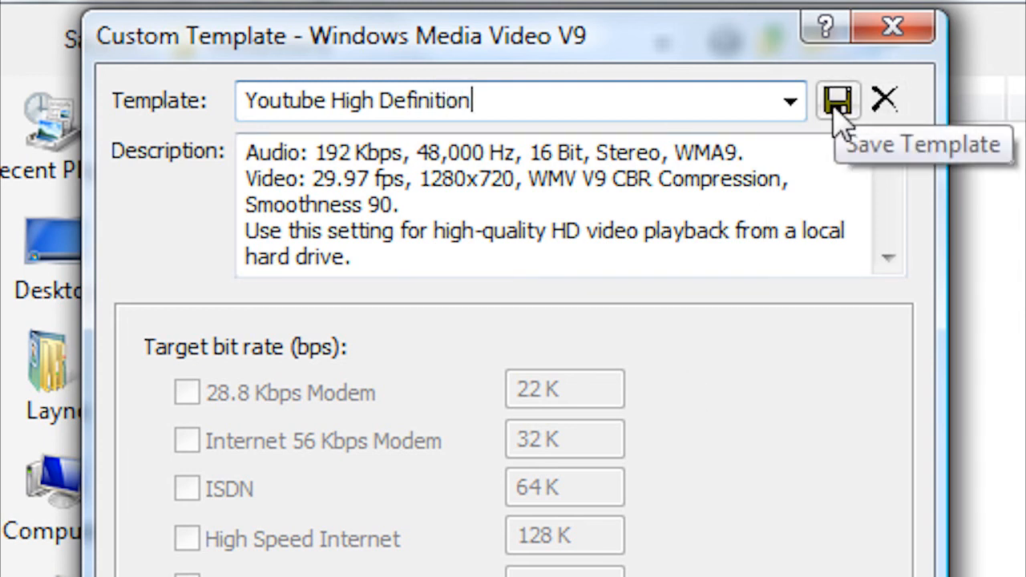
pyautogui.click(837, 100)
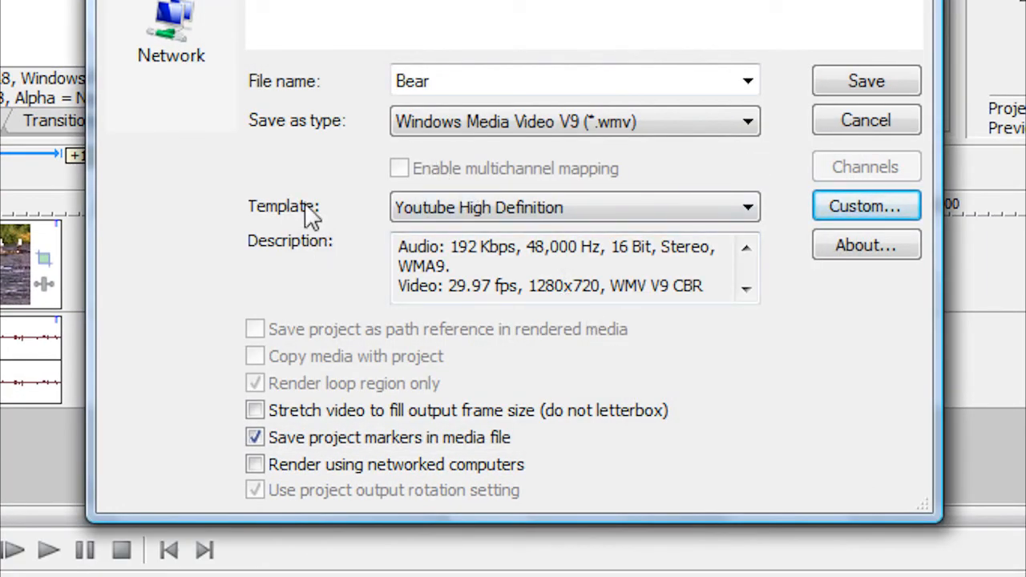
# Pick the Youtube High Definition template in Render As and start rendering Bear.wmv.
pyautogui.click(745, 207)
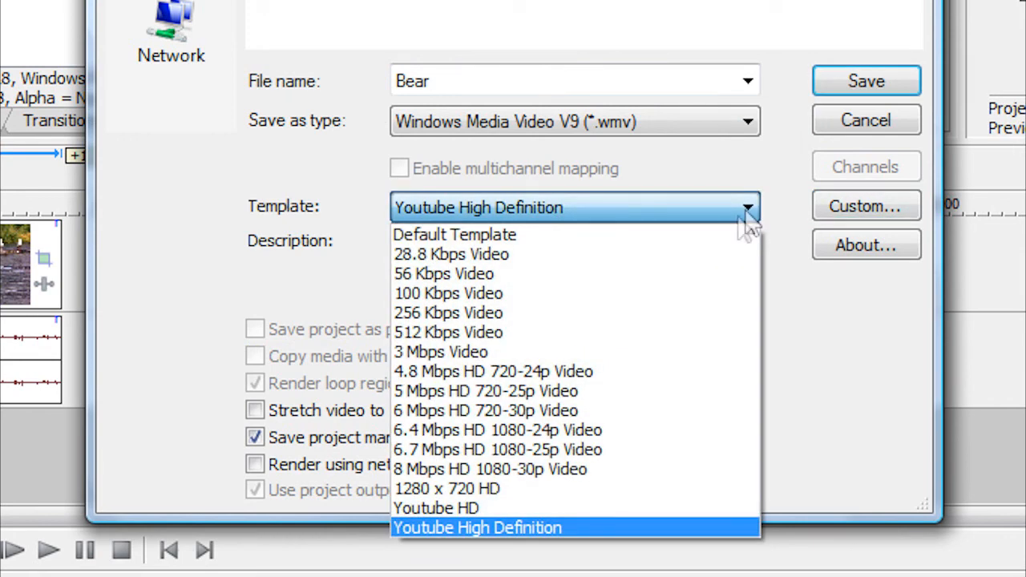
pyautogui.click(480, 526)
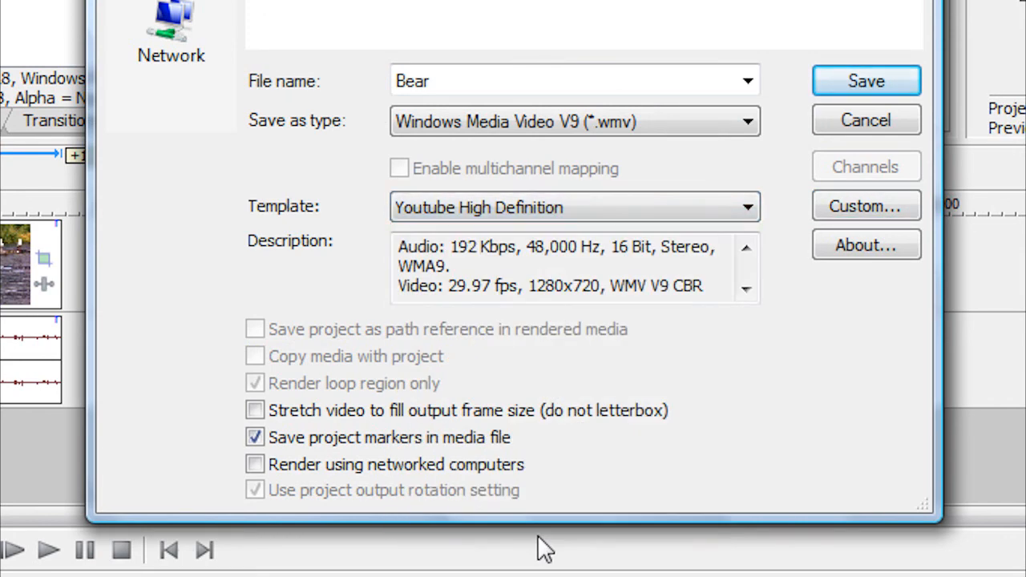
pyautogui.moveTo(549, 154)
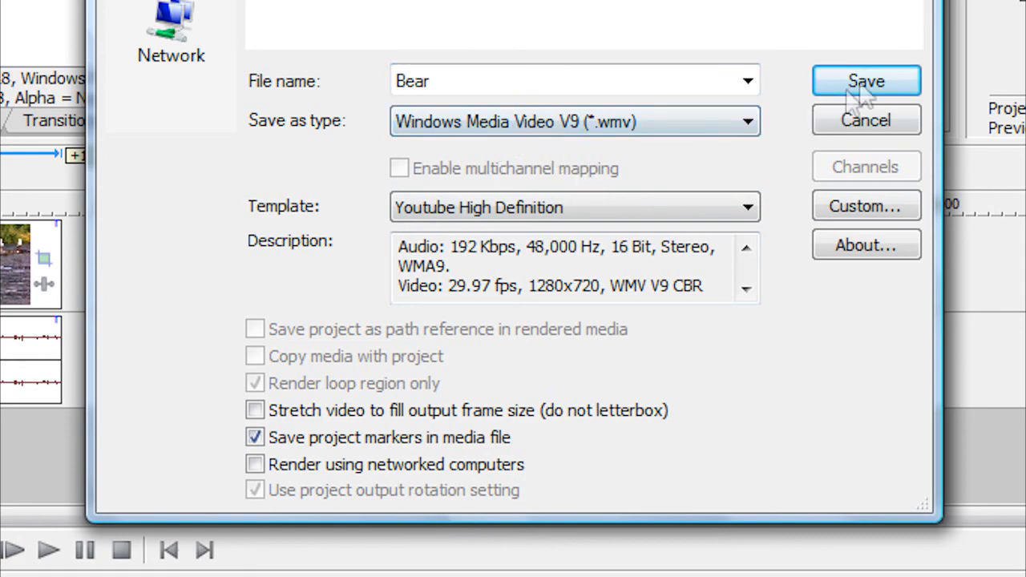
pyautogui.click(867, 81)
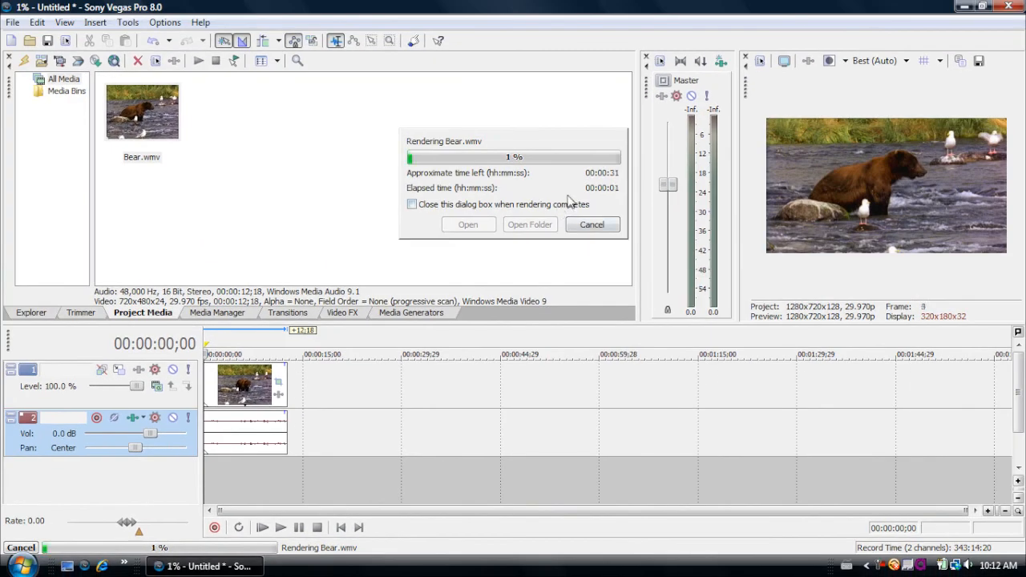